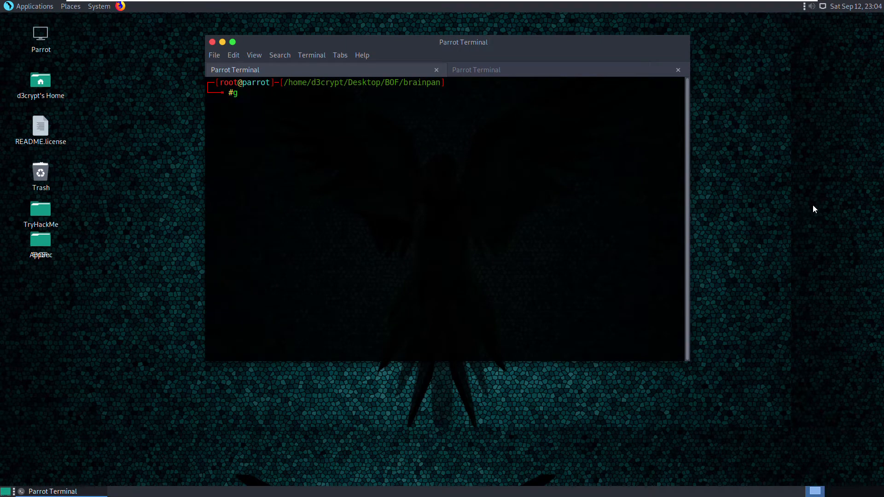
mouse_move(582, 283)
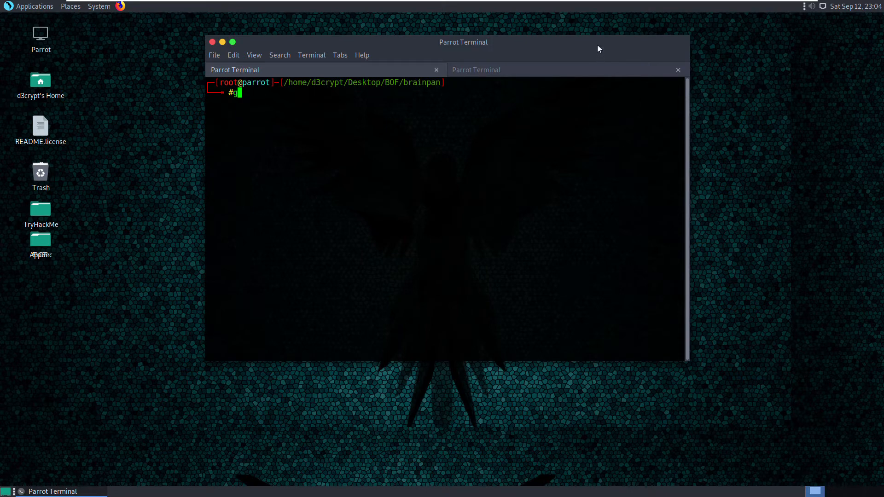
mouse_move(586, 307)
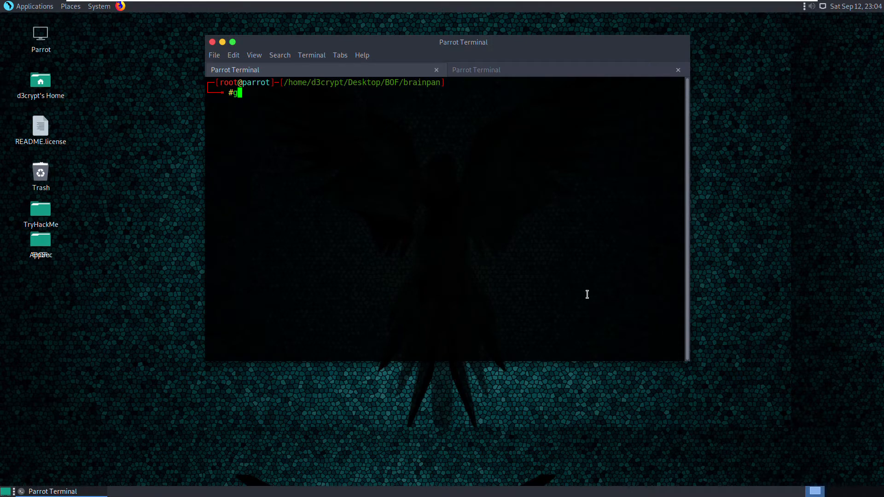
Step: Switch to the Windows machine and launch Immunity Debugger
key(BackSpace)
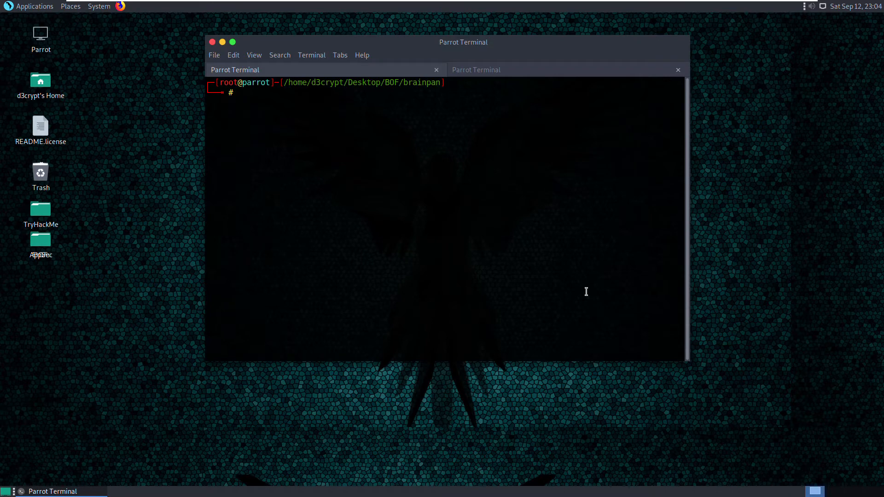
mouse_move(575, 285)
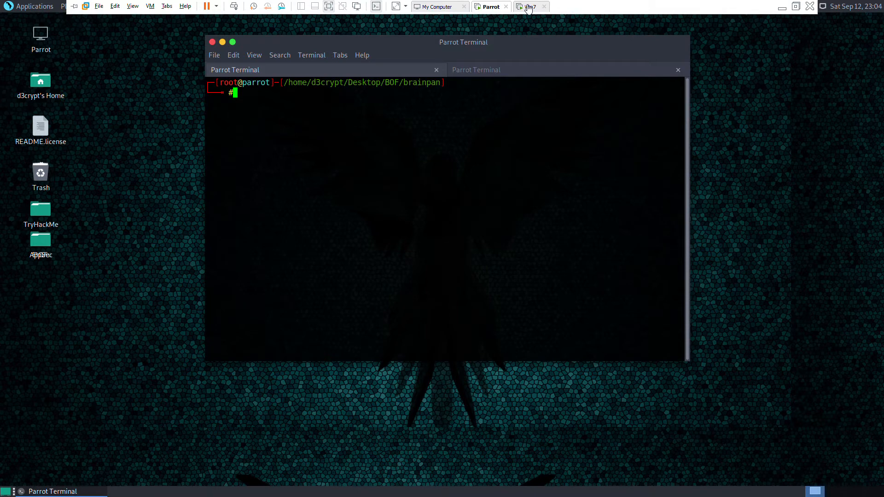
click(531, 6)
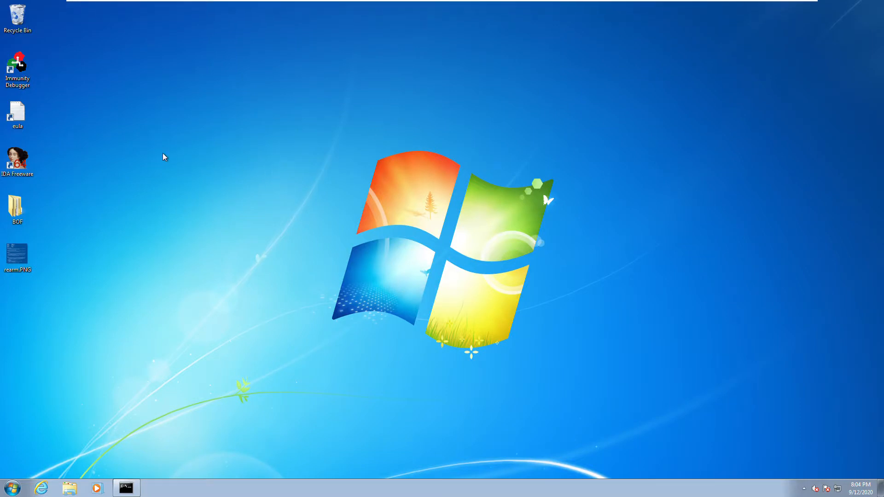
double_click(16, 64)
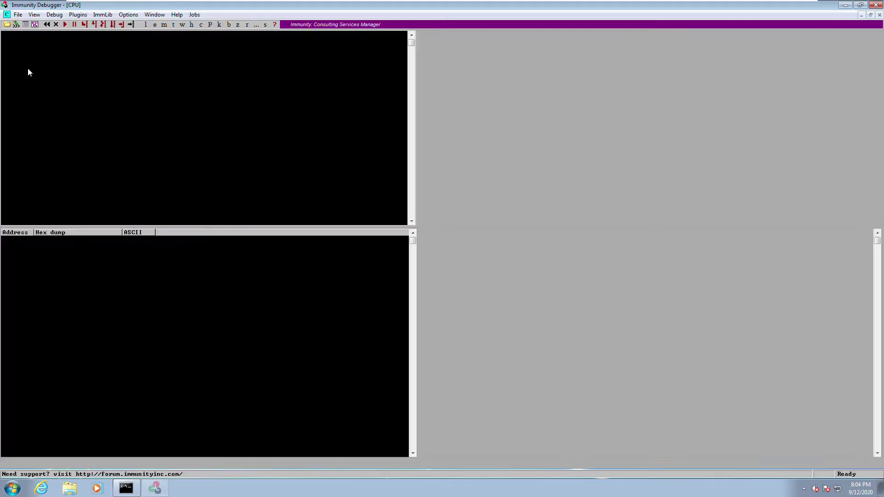
Step: Load the recently debugged brainpan.exe and start it running under the debugger
click(55, 14)
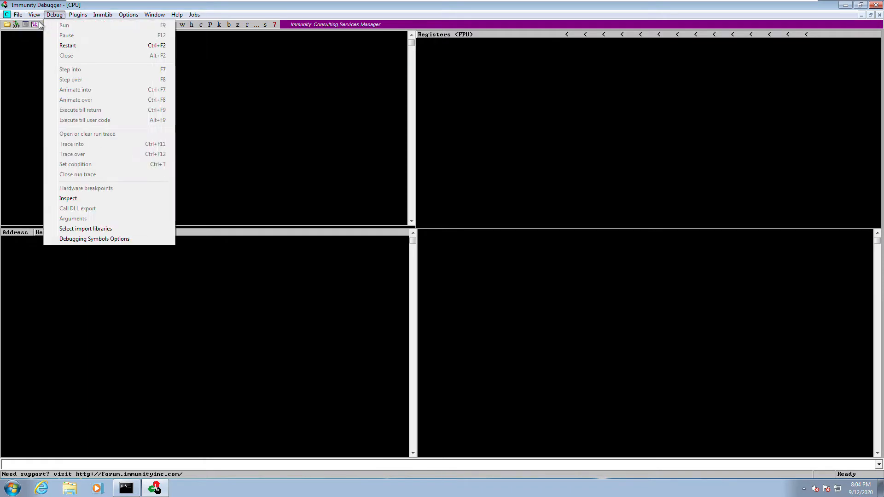
click(18, 14)
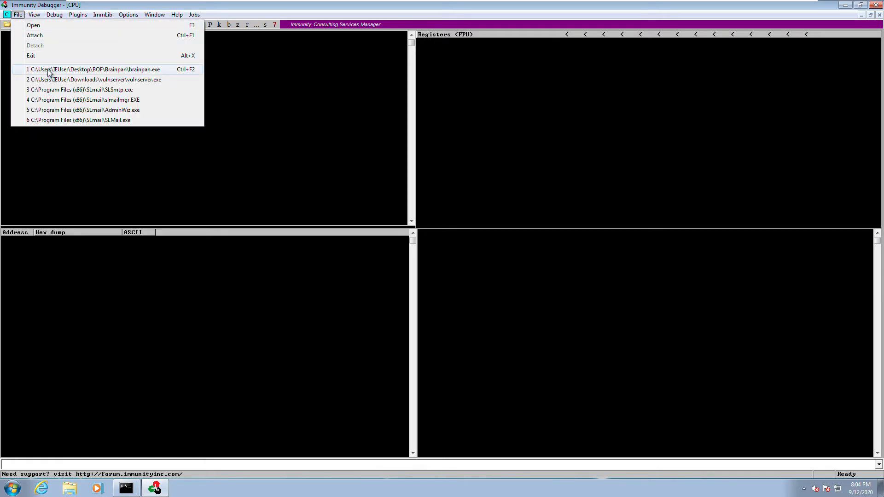
click(94, 70)
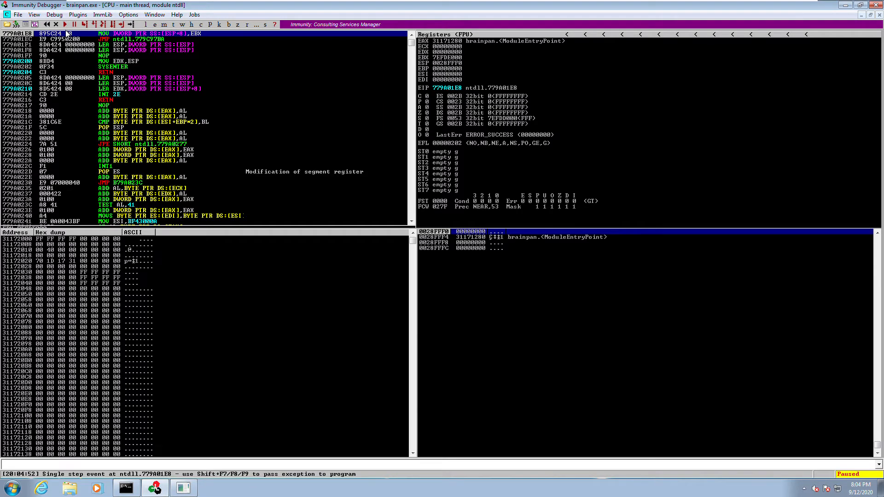
click(67, 26)
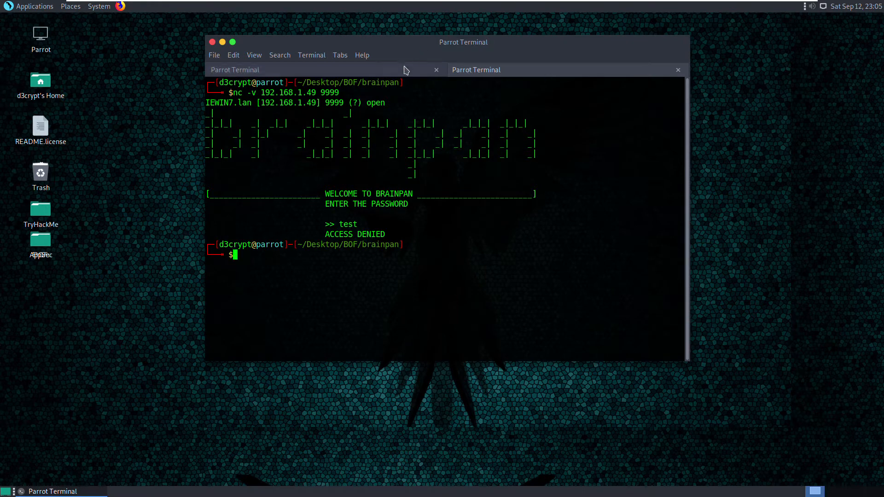
mouse_move(358, 114)
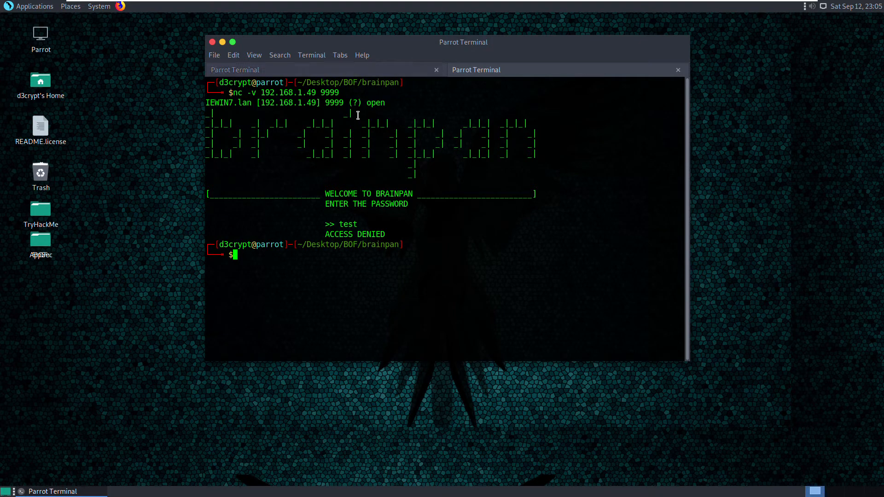
mouse_move(387, 276)
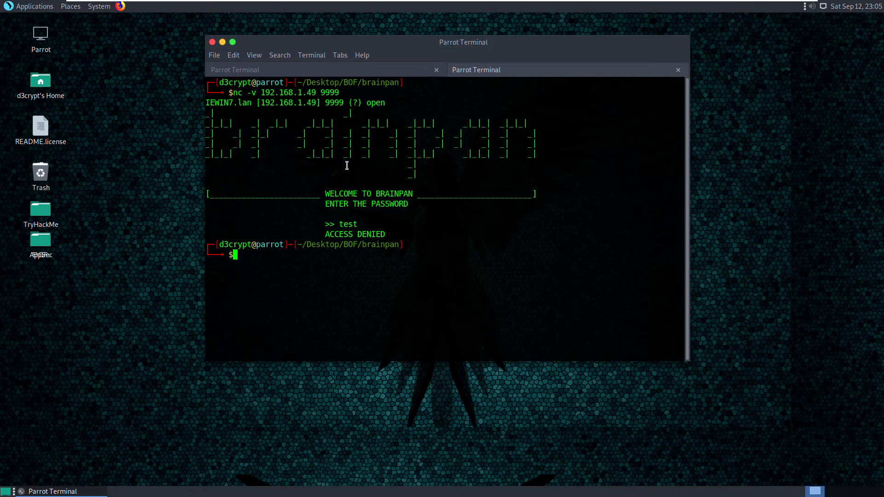
mouse_move(390, 78)
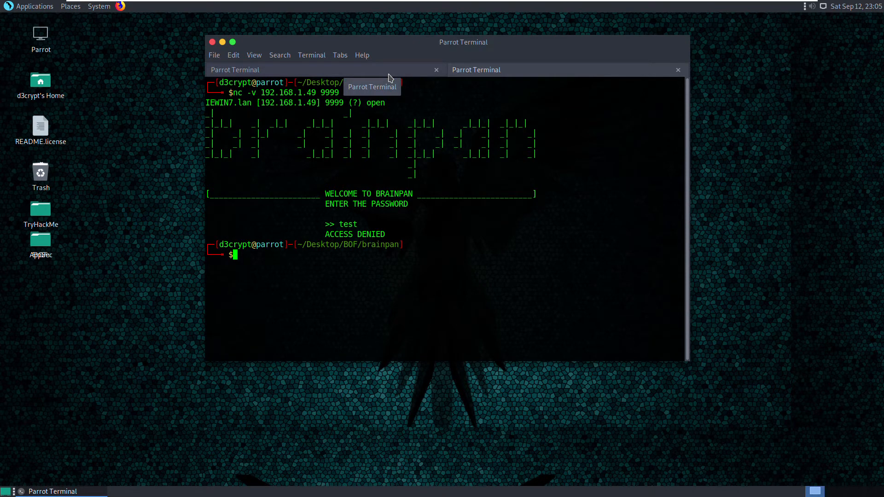
mouse_move(385, 238)
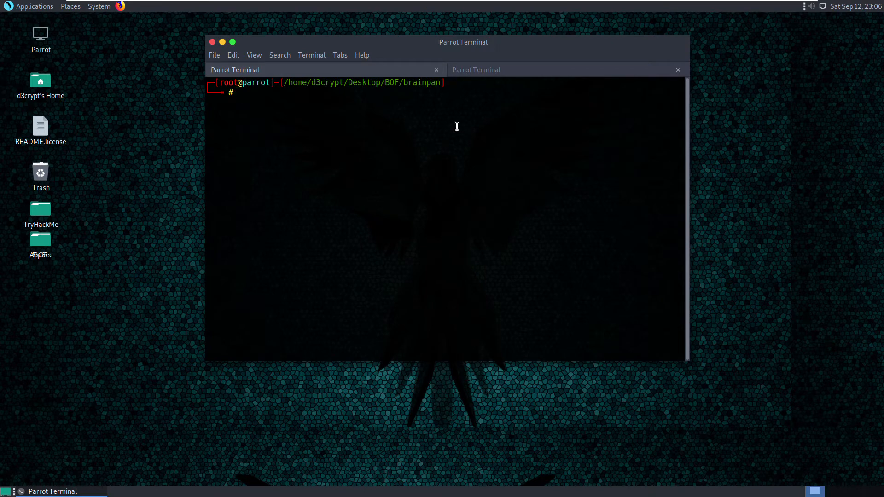
Step: List the brainpan exploit scripts with ls, then open 1-fuzz.py in nano
text(ls -l)
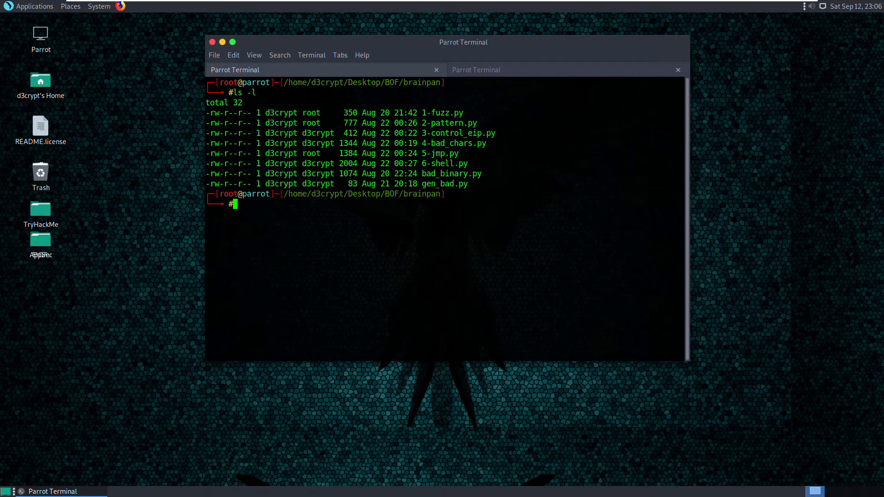
text(nano)
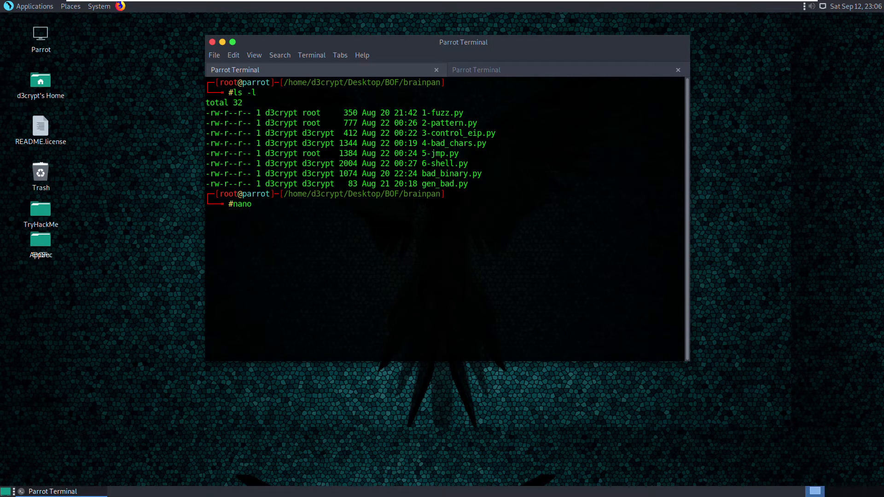
text(f)
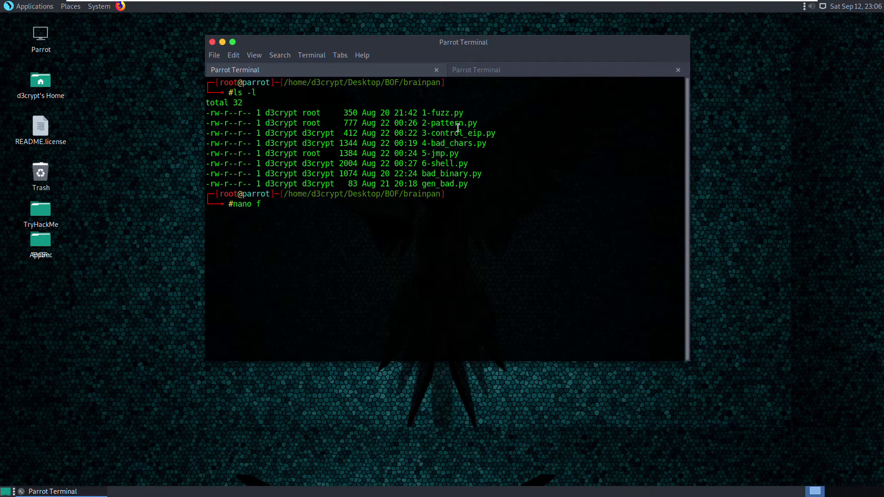
key(Return)
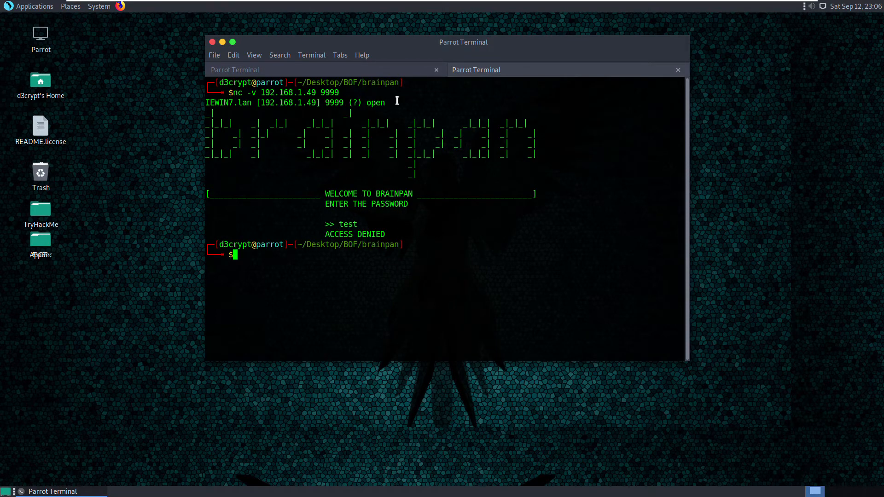
mouse_move(369, 88)
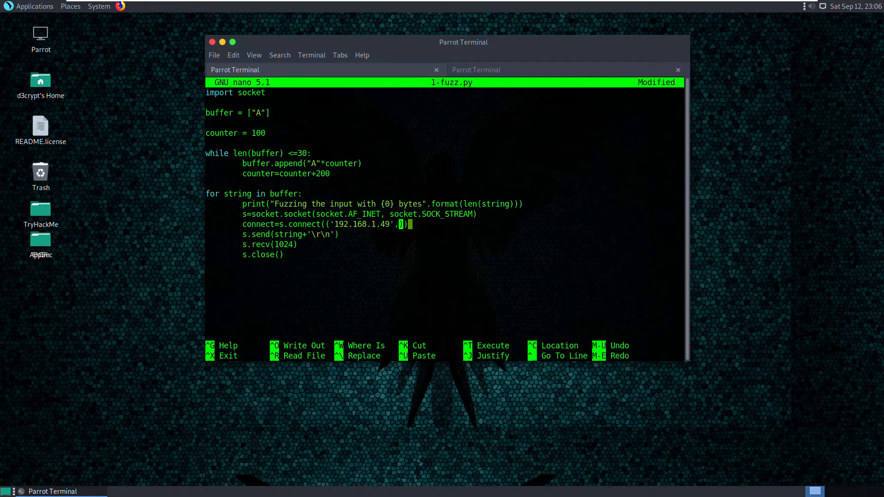
Step: Set the s.connect() port in 1-fuzz.py to 9999 and save, exiting nano
text(9999)
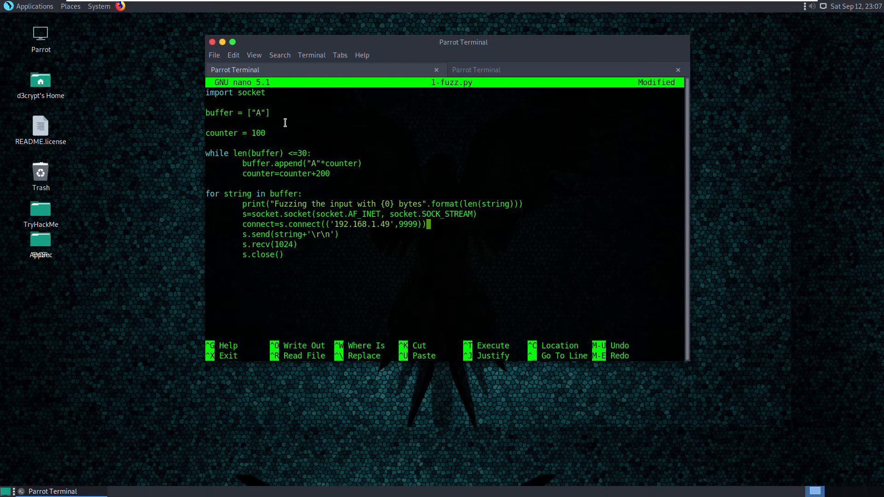
mouse_move(272, 117)
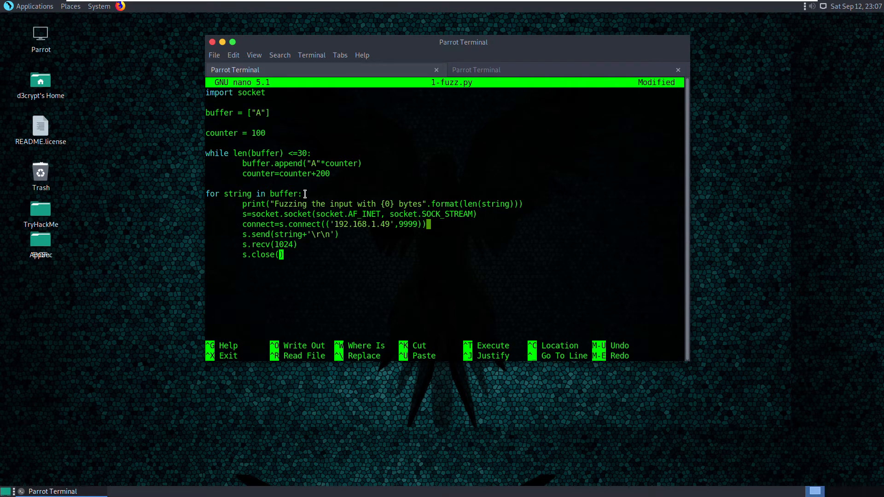
mouse_move(328, 173)
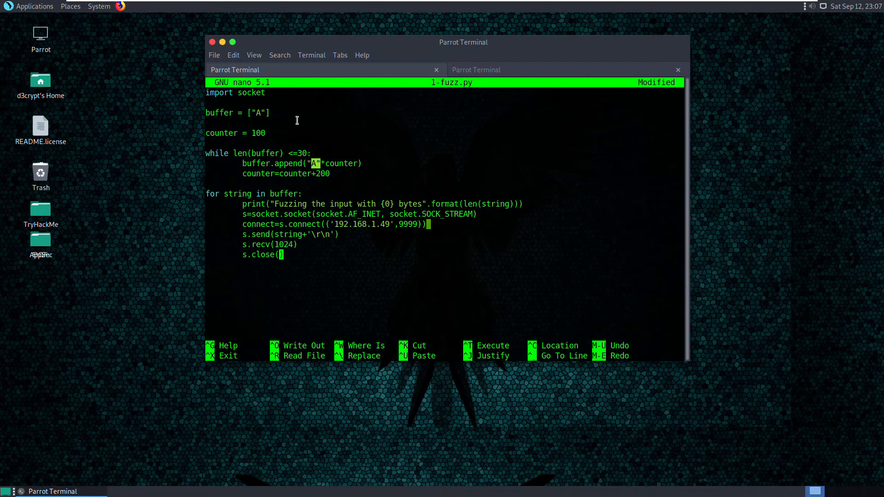
mouse_move(365, 206)
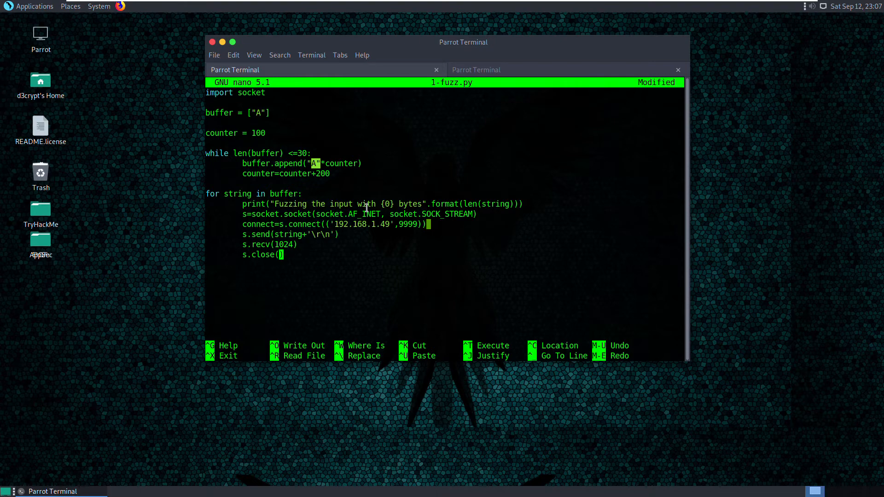
mouse_move(370, 237)
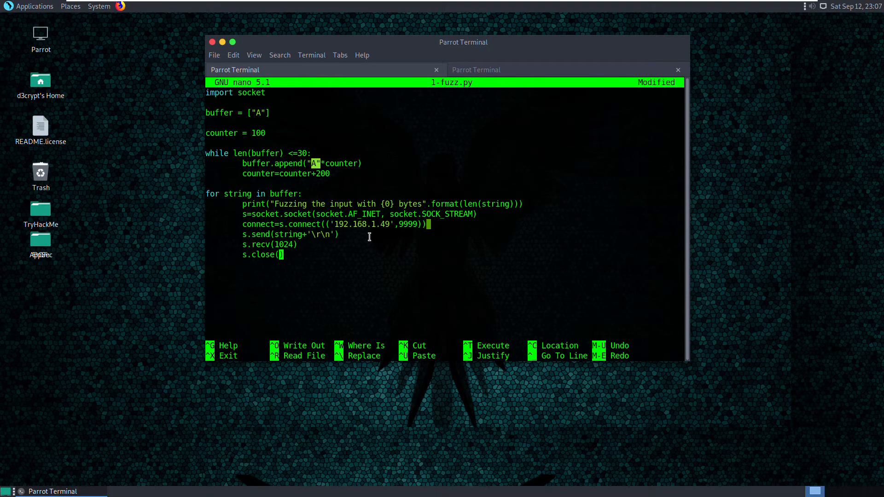
mouse_move(387, 277)
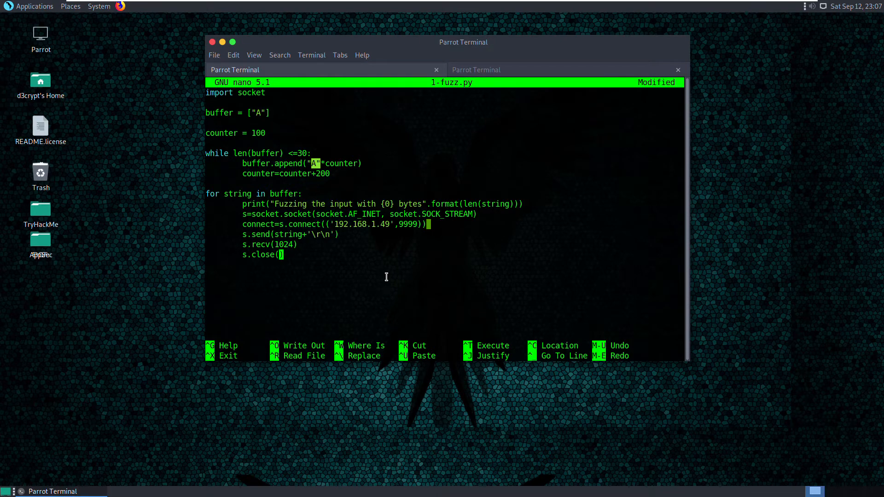
key(ctrl+x)
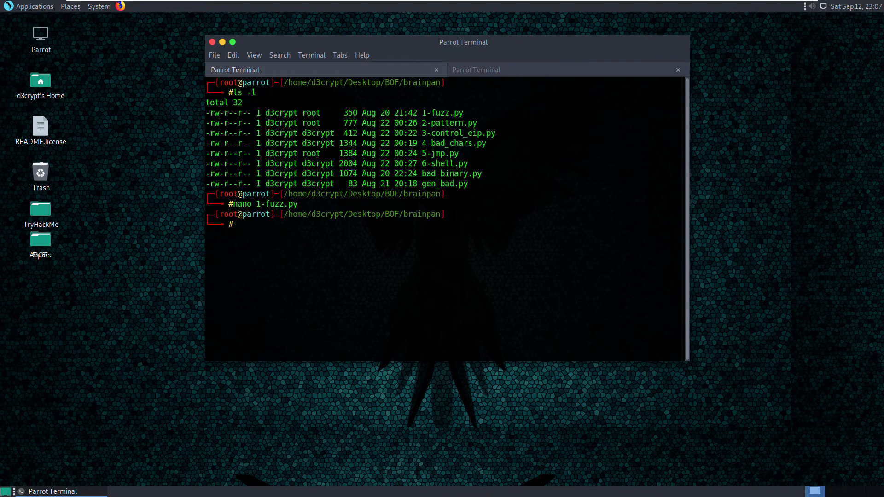
Step: Run python 1-fuzz.py so growing buffers are sent to brainpan
text(python 1-fuzz.py)
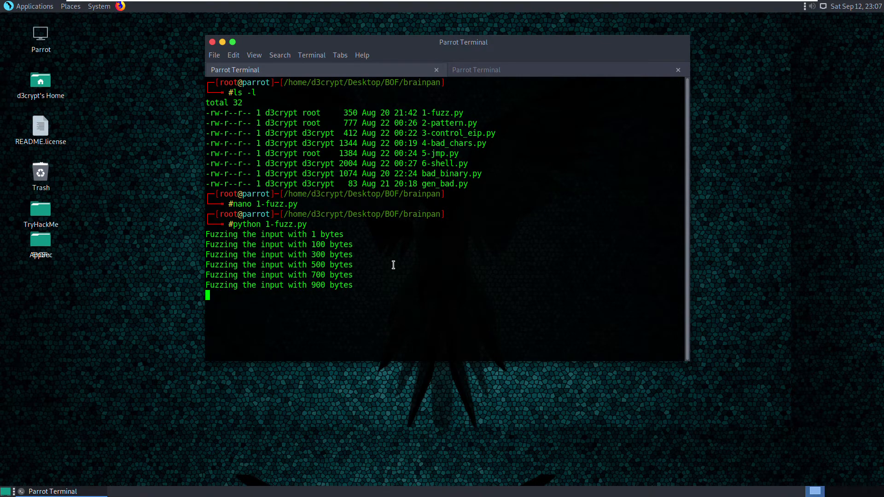
mouse_move(395, 264)
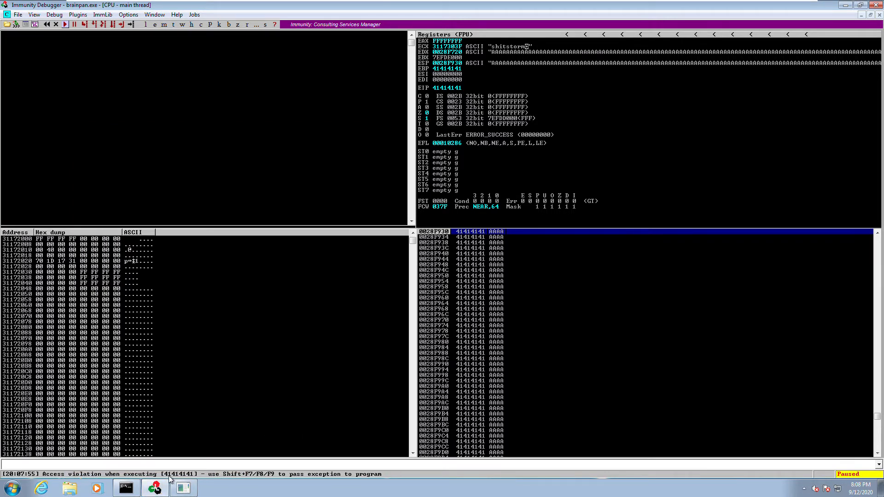
mouse_move(466, 92)
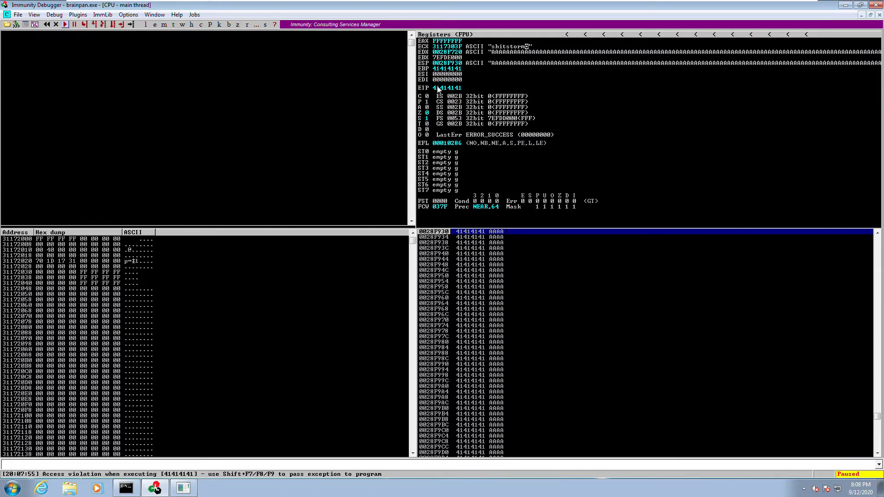
mouse_move(453, 92)
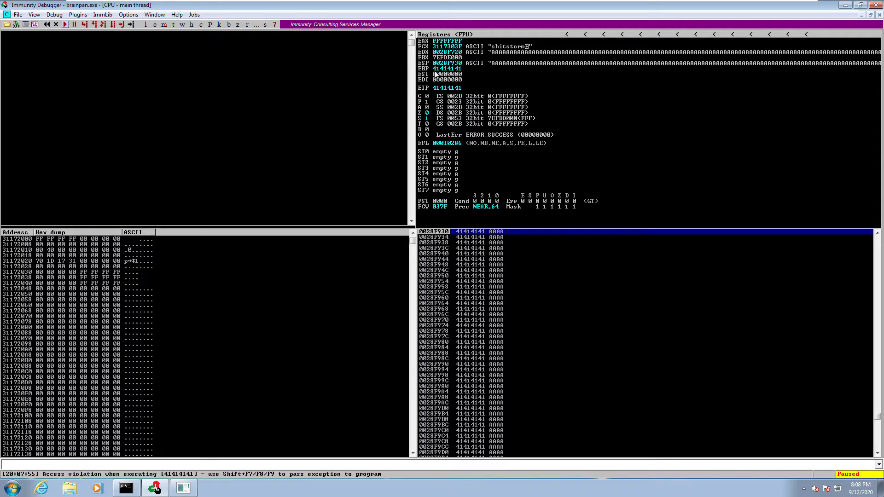
mouse_move(453, 90)
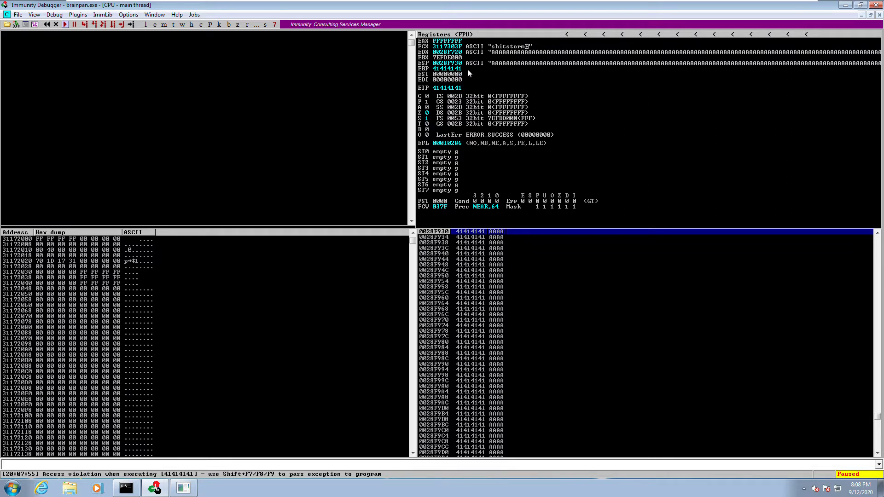
mouse_move(492, 71)
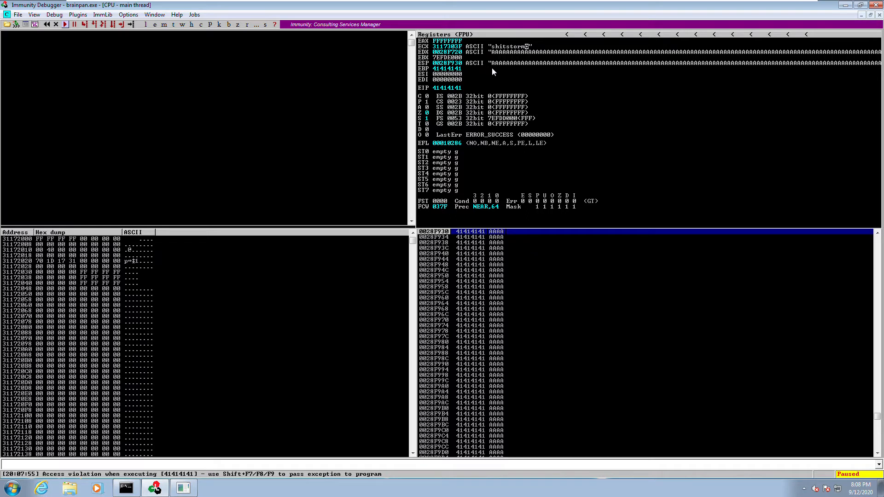
mouse_move(496, 68)
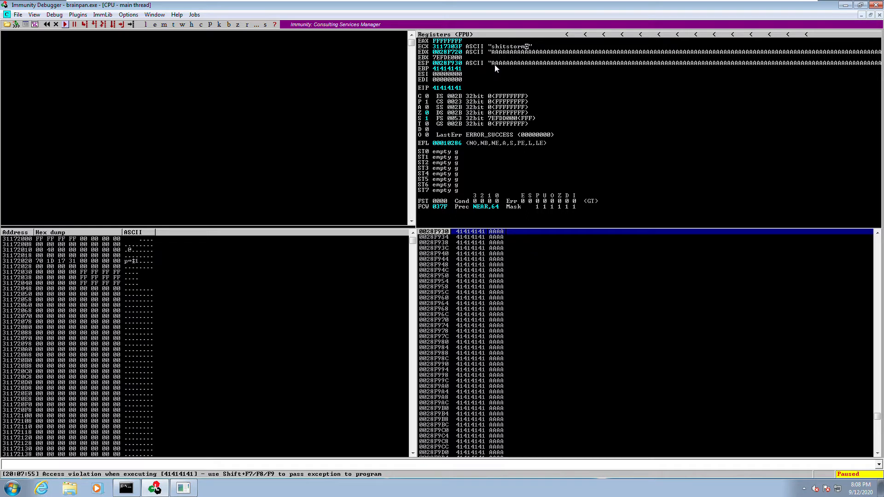
mouse_move(506, 68)
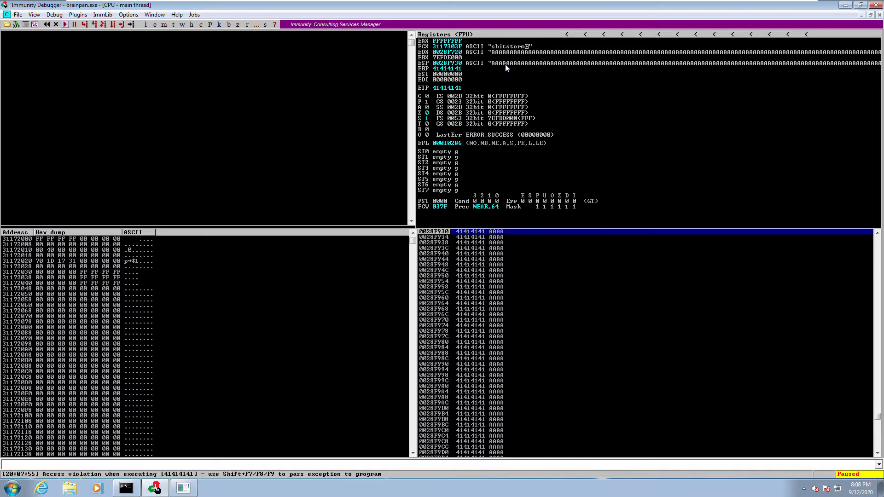
mouse_move(582, 64)
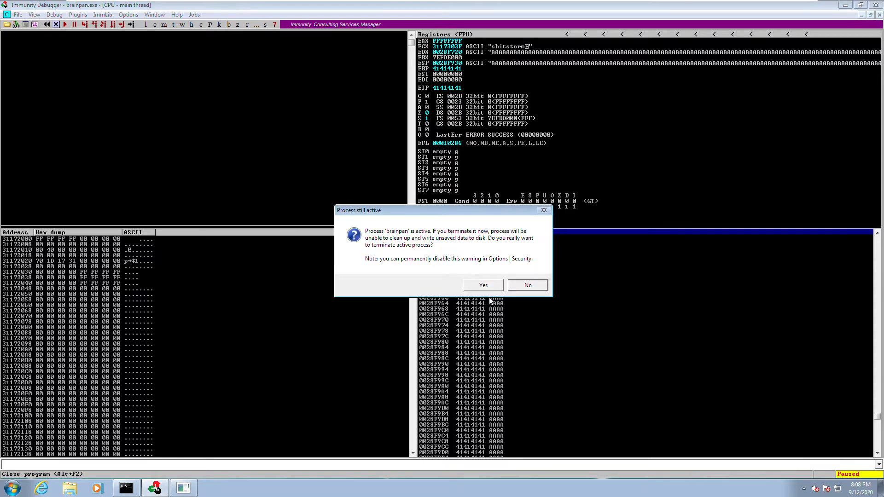
Step: Confirm terminating the crashed brainpan process and reloading it fresh
click(483, 286)
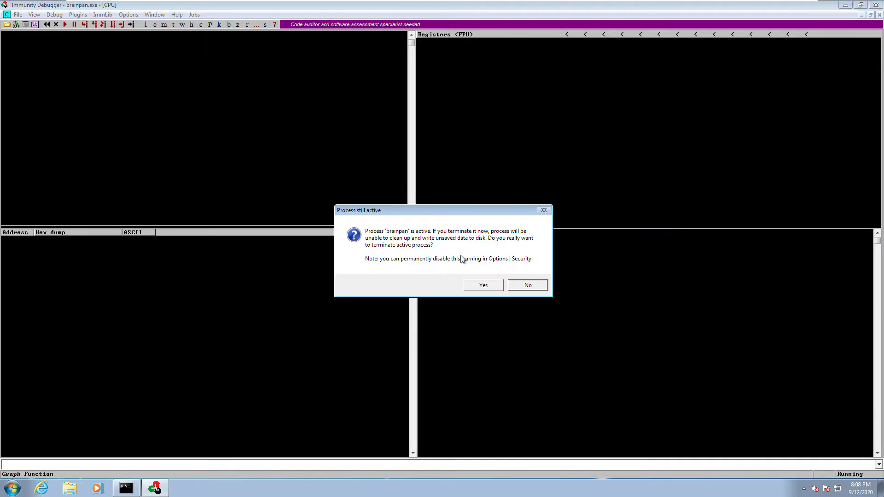
click(482, 285)
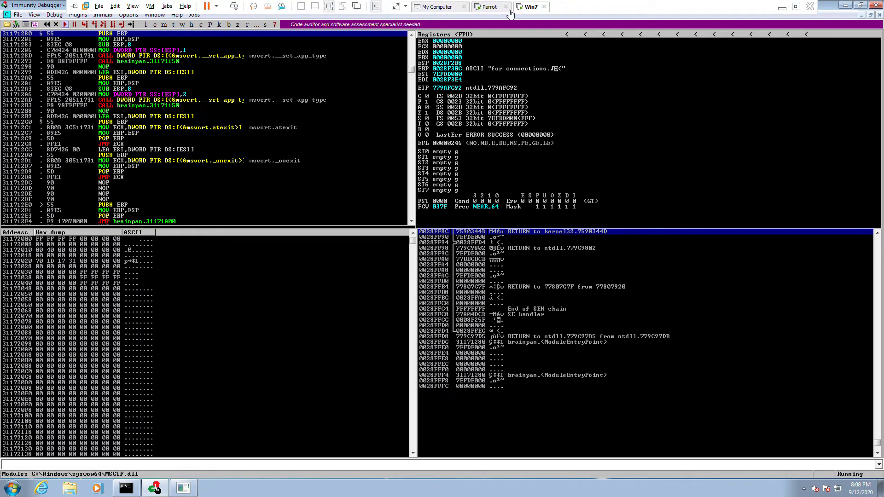
Step: Switch to the Parrot machine and mark the 900-byte crash size in the fuzz output
click(487, 6)
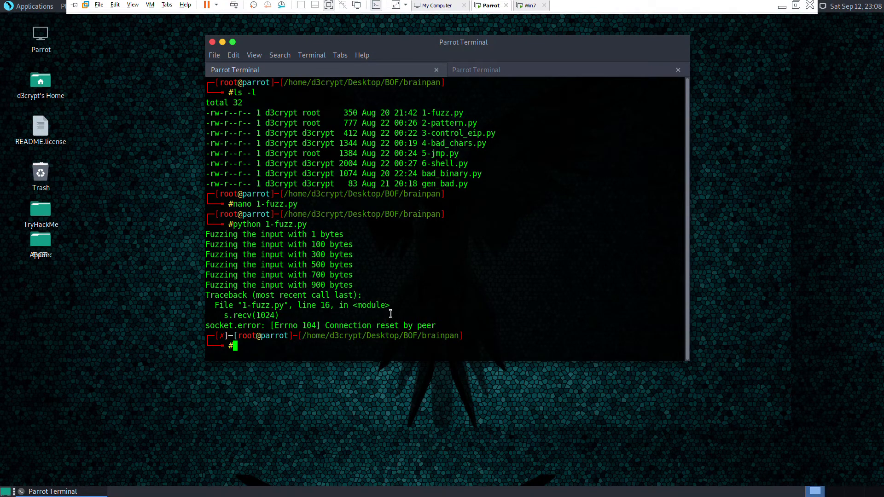
double_click(322, 286)
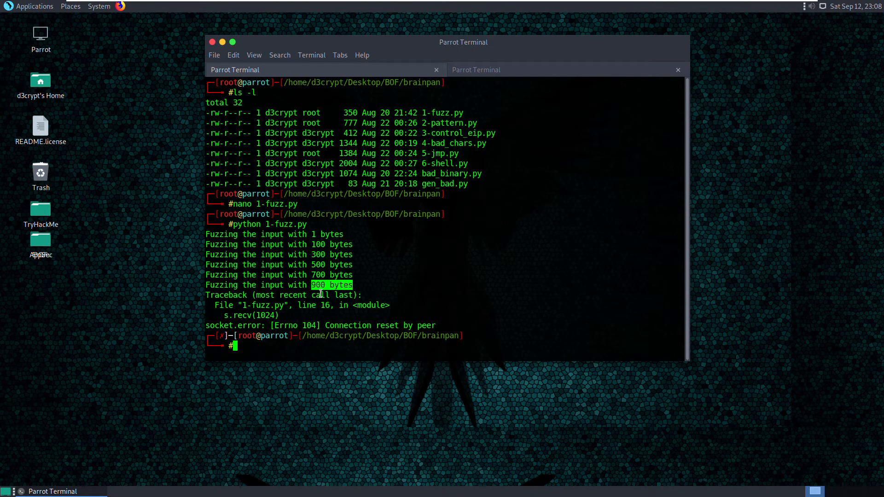
mouse_move(459, 283)
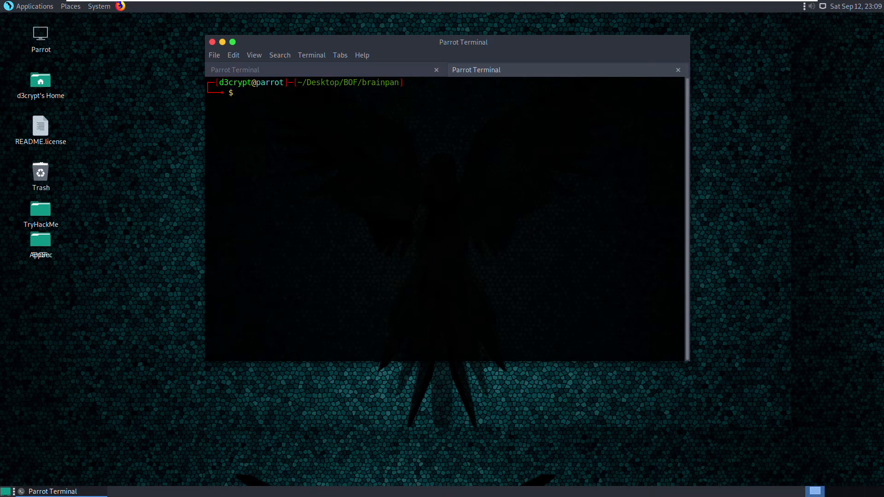
Step: Become root, clear the screen, locate pattern_create.rb and paste its path at the prompt
text(su)
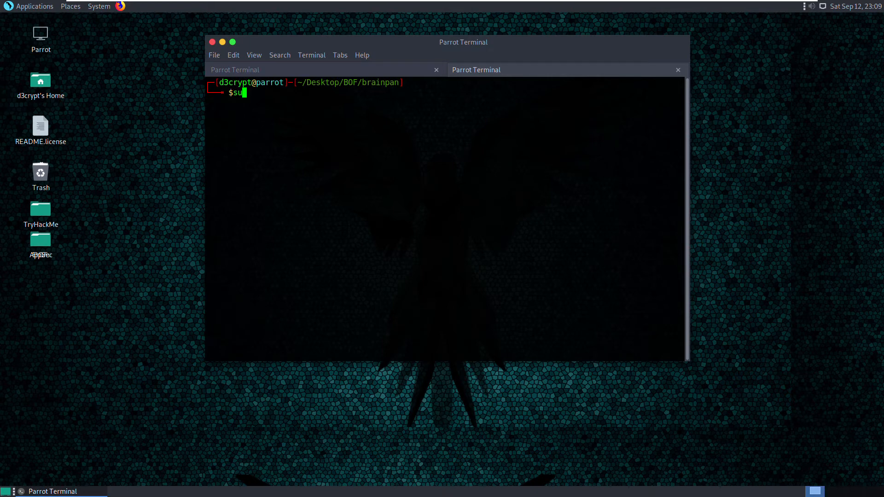
text(rr)
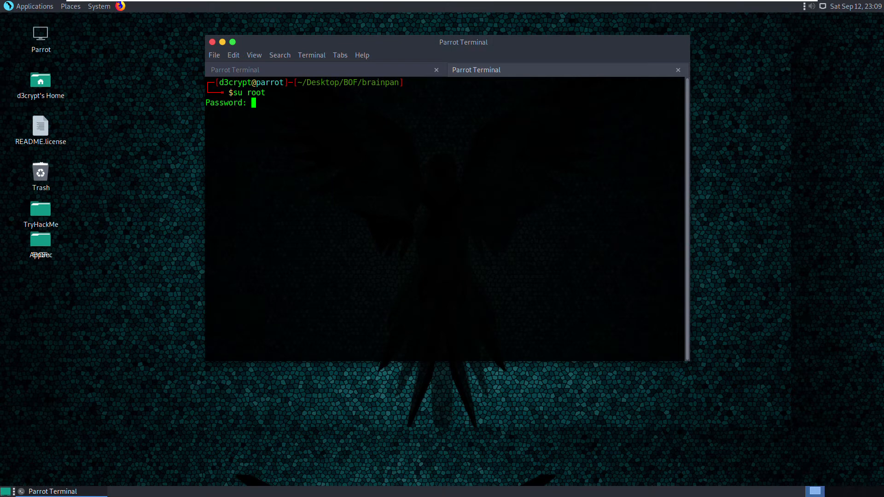
text(clear)
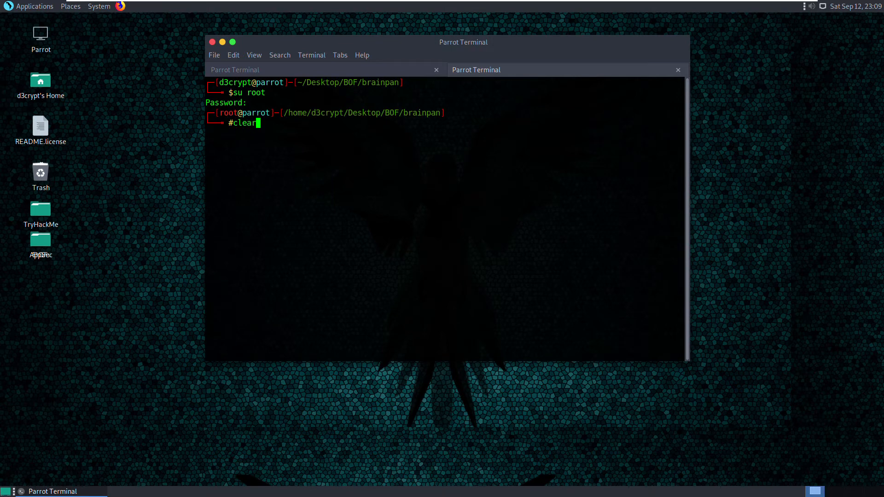
text(lcoate)
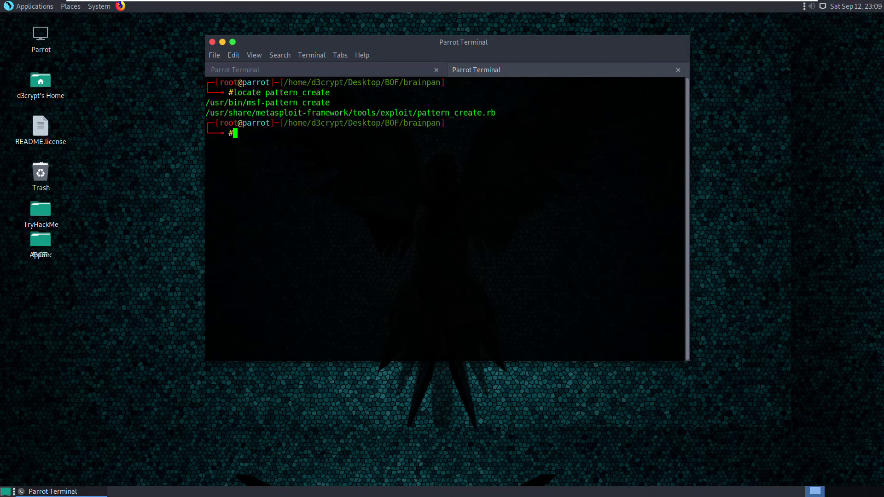
mouse_move(215, 122)
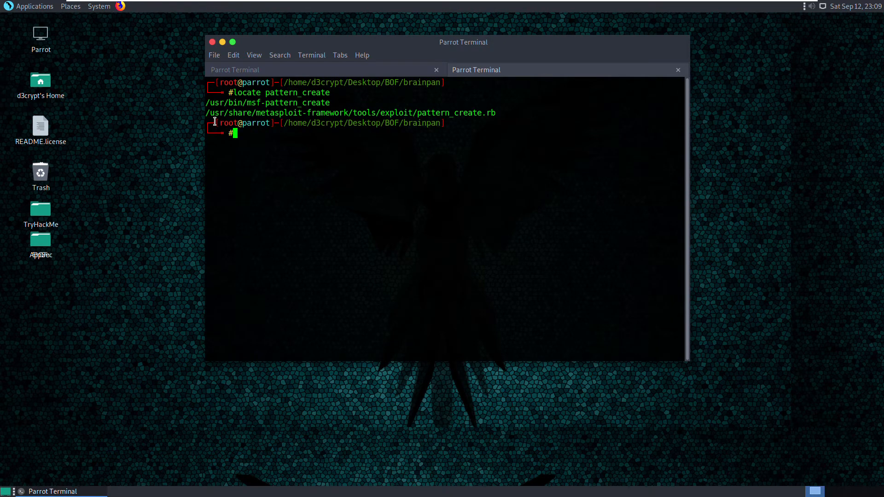
right_click(349, 113)
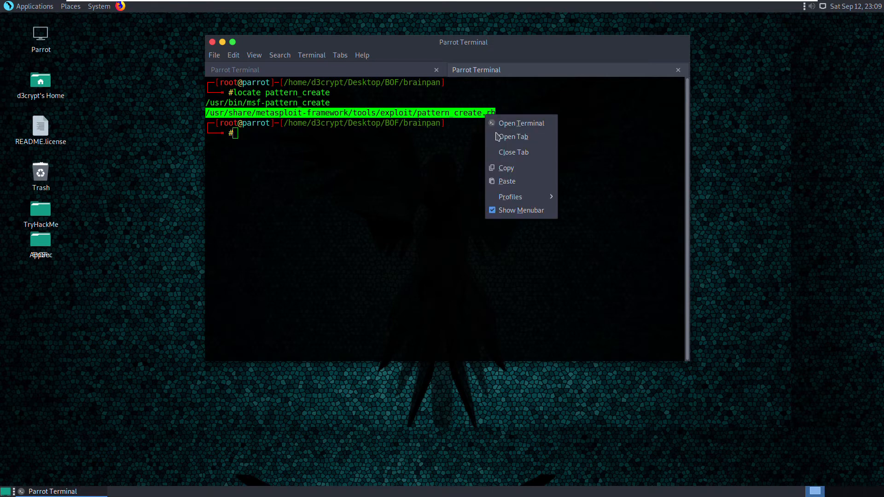
click(506, 181)
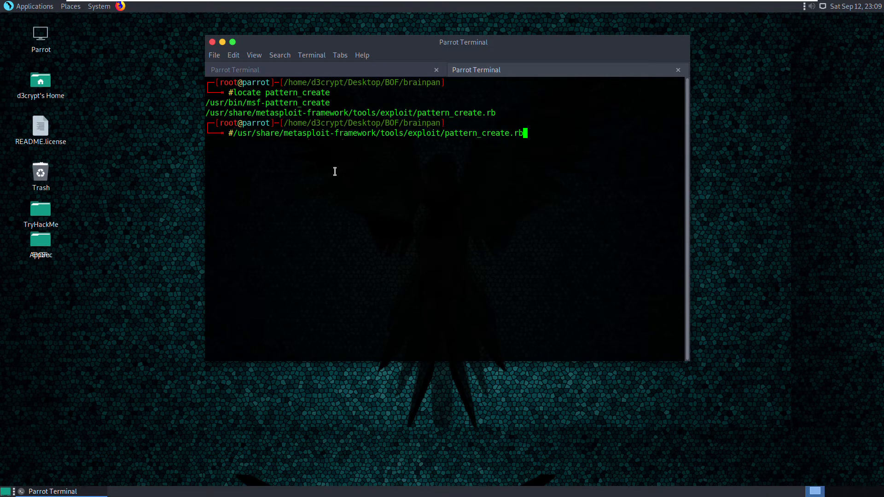
Step: Run pattern_create.rb -l 1000 and copy the generated 1000-character cyclic pattern
text(-l)
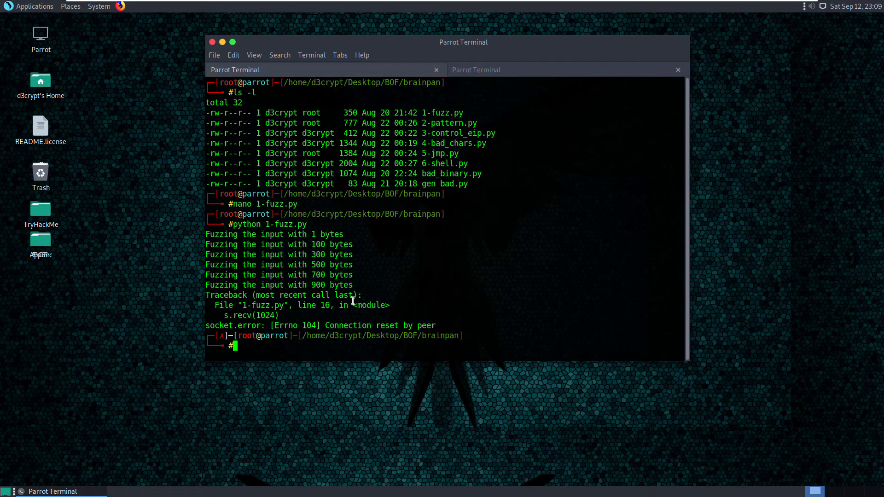
double_click(322, 285)
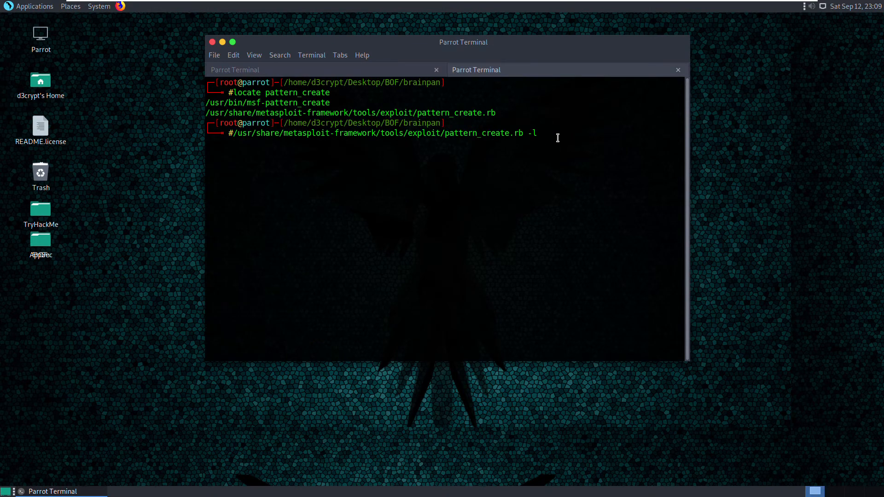
text(1000)
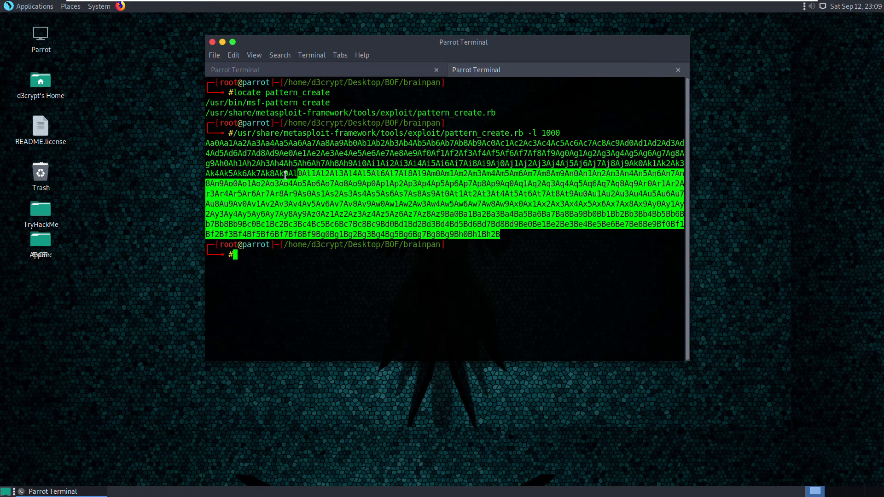
right_click(285, 174)
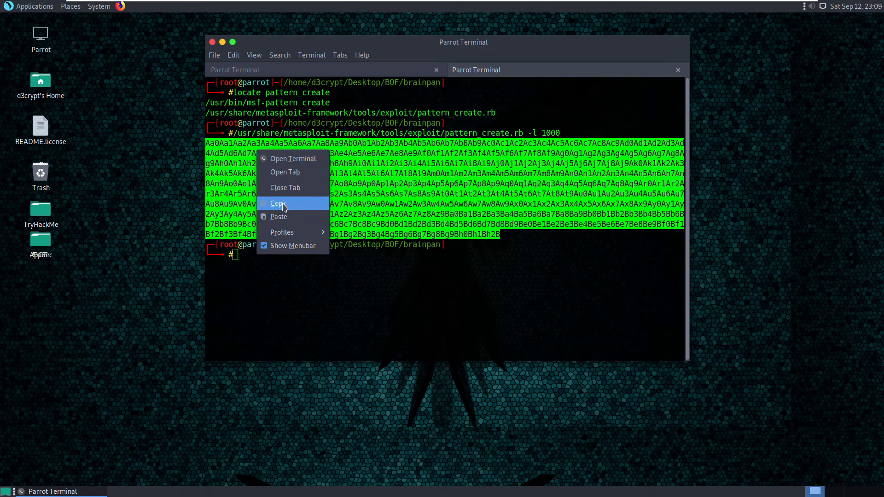
click(277, 203)
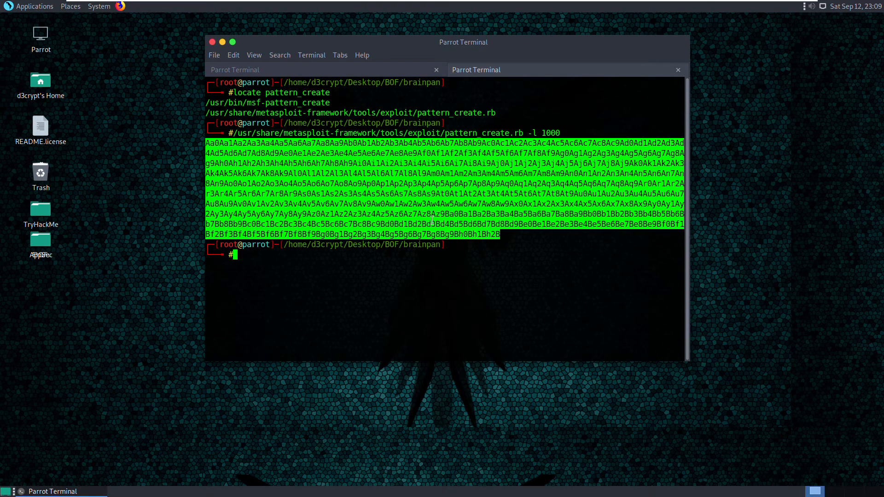
mouse_move(391, 77)
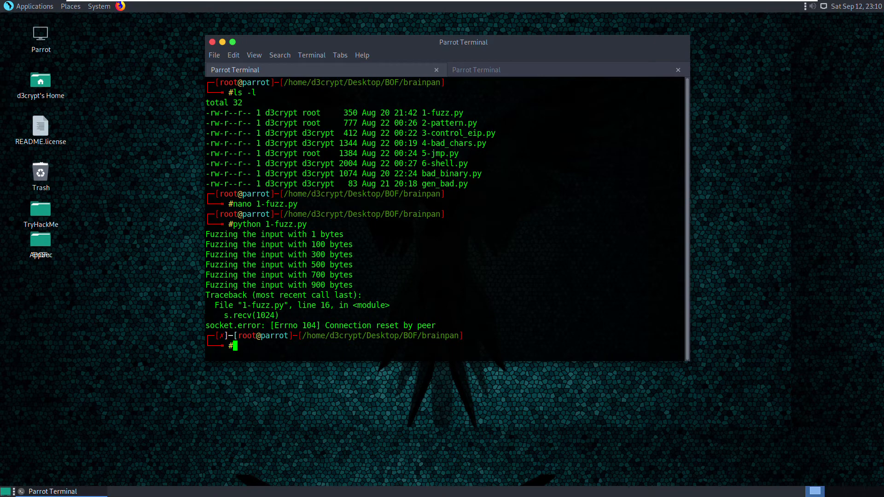
Step: Open 2-pattern.py in nano and update the comment's length from 400 to 1000
text(no)
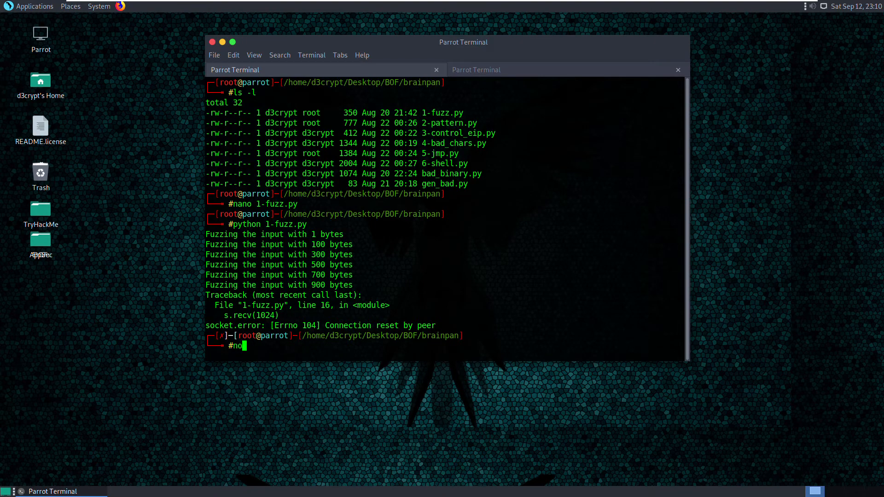
text(ano)
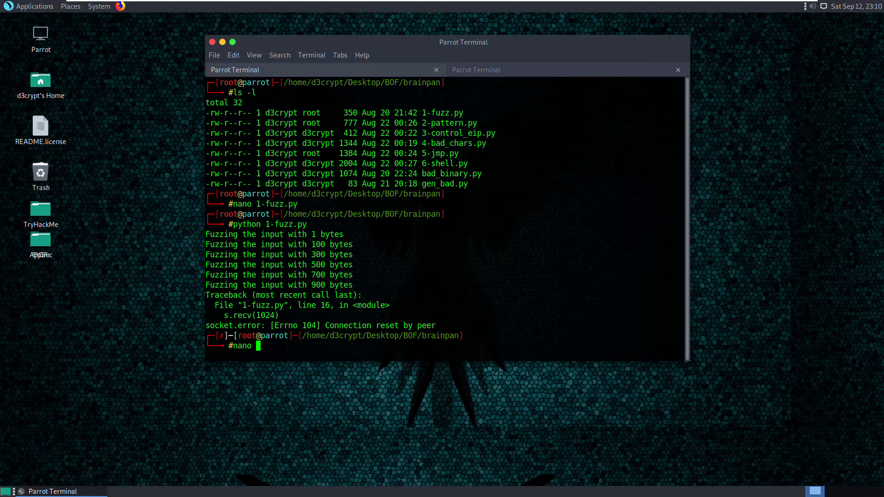
text(2-pattern.py)
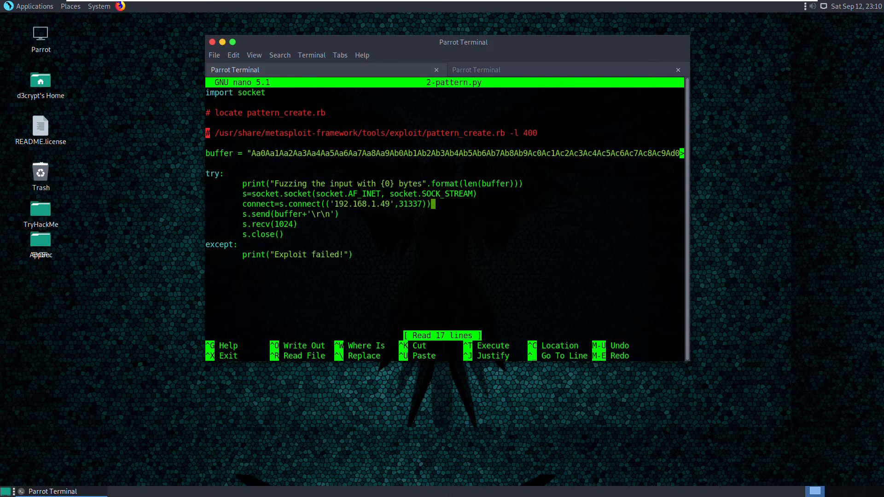
key(BackSpace)
text(1)
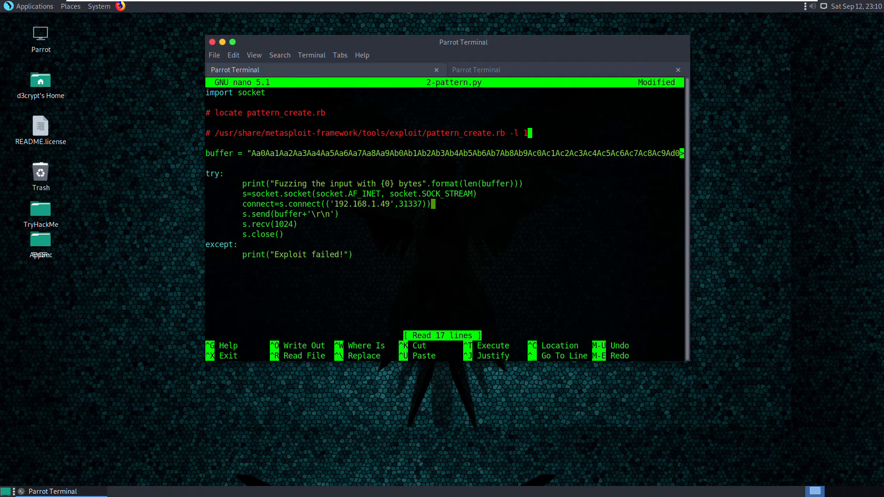
text(000)
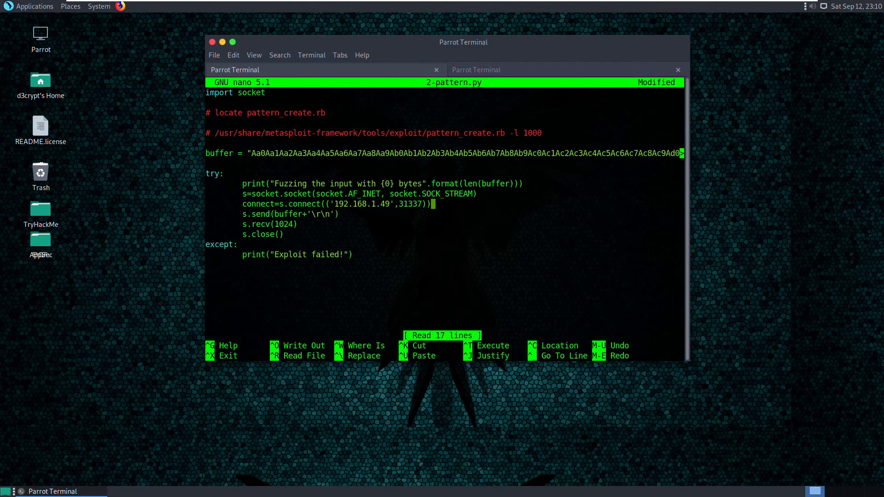
Step: Replace the buffer line with the 1000-byte pattern, set port 9999, and save the script
key(Ctrl+K)
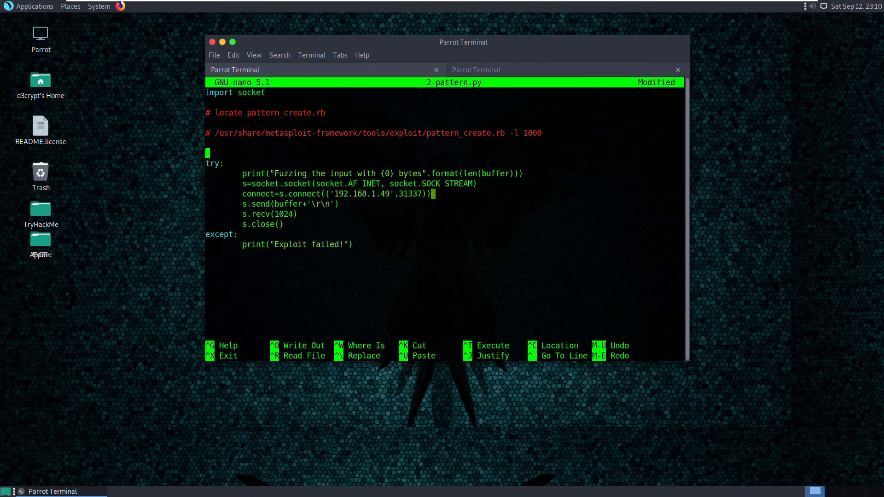
text(b)
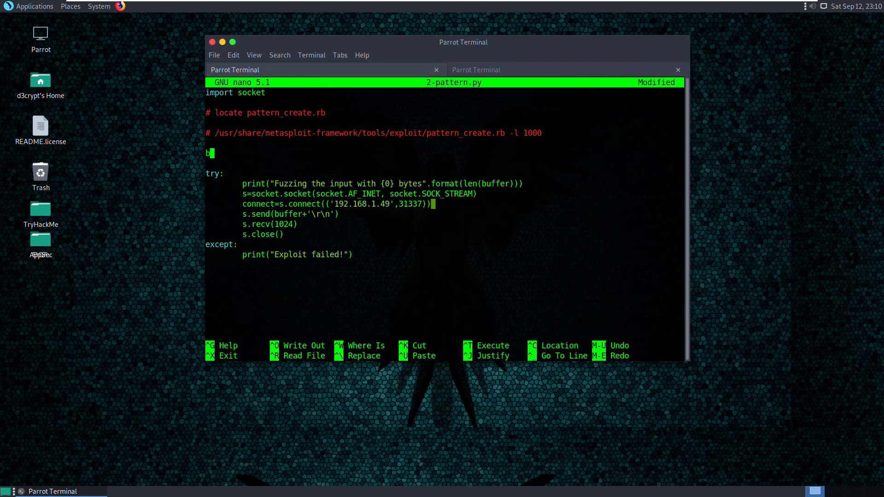
text(uffer)
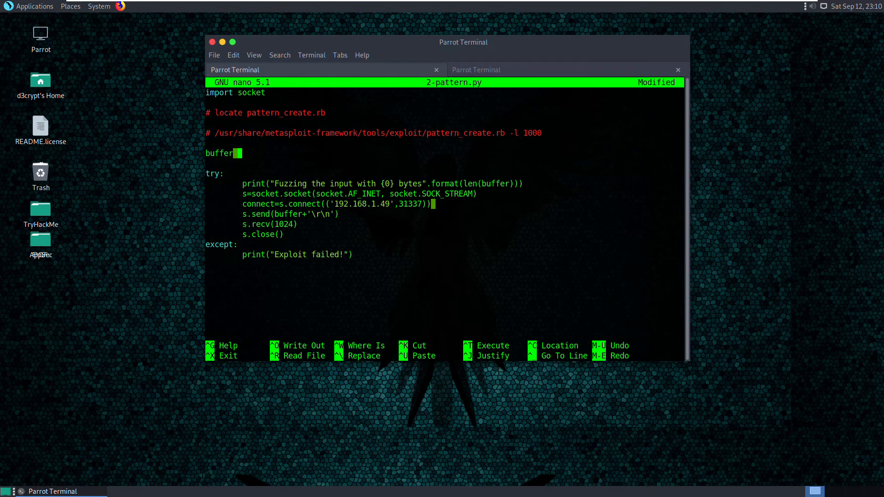
text(= ")
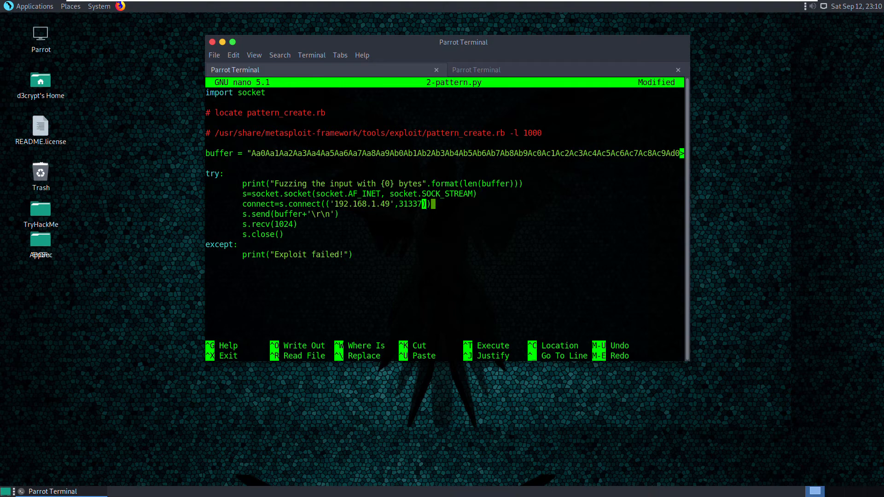
text(9999)
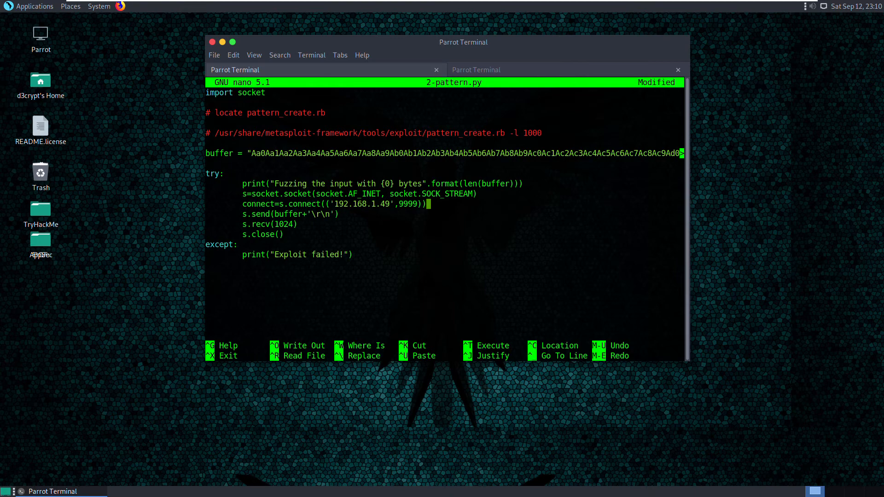
key(ctrl+o)
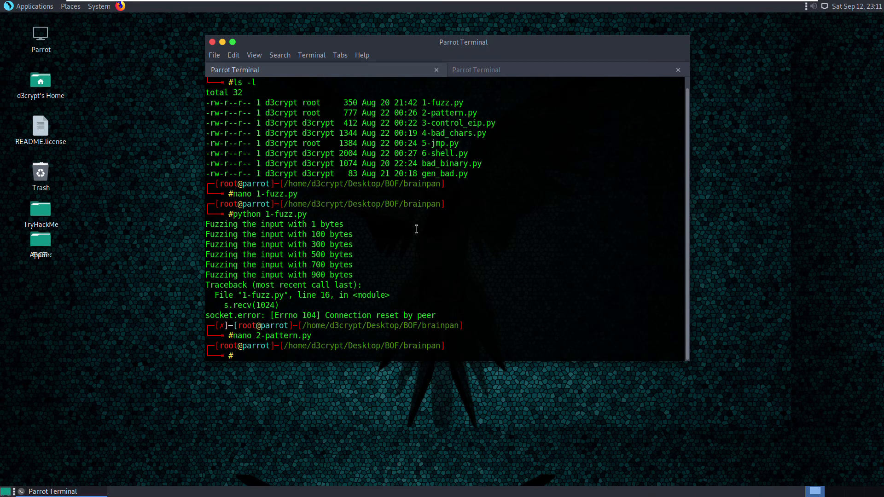
Step: Run python 2-pattern.py and switch to Windows to inspect the crash in Immunity
text(python)
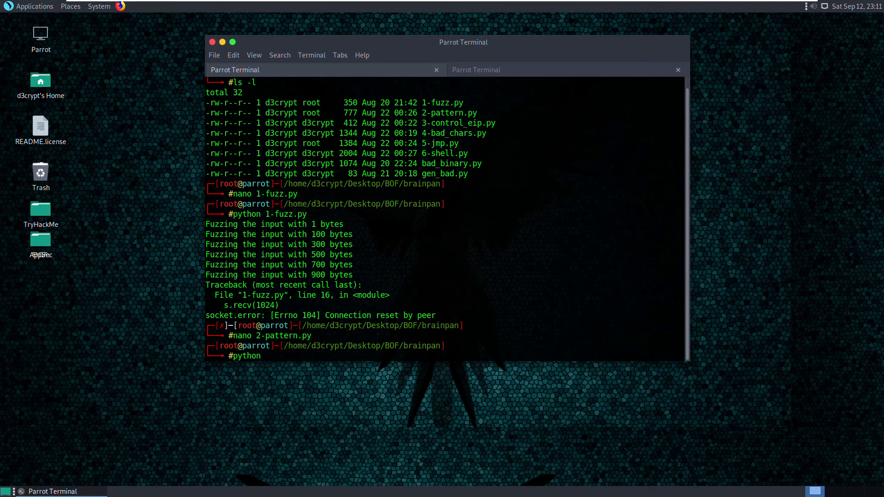
text(2-pattern.py)
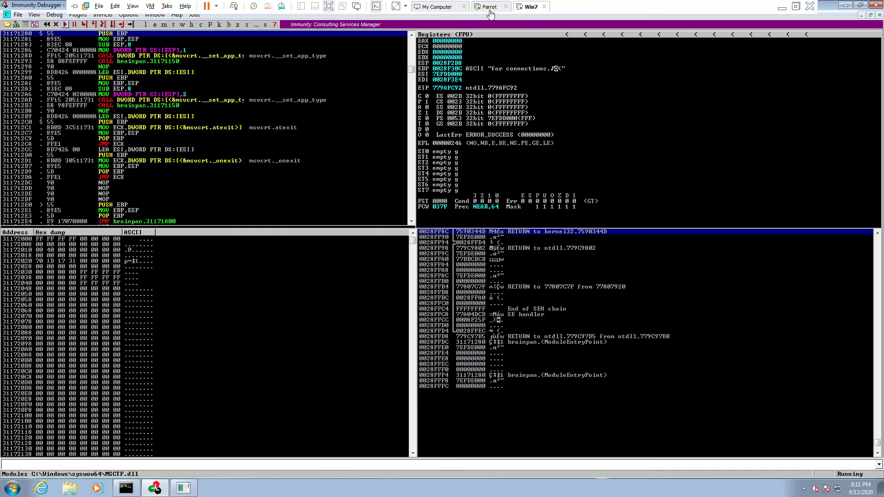
click(488, 7)
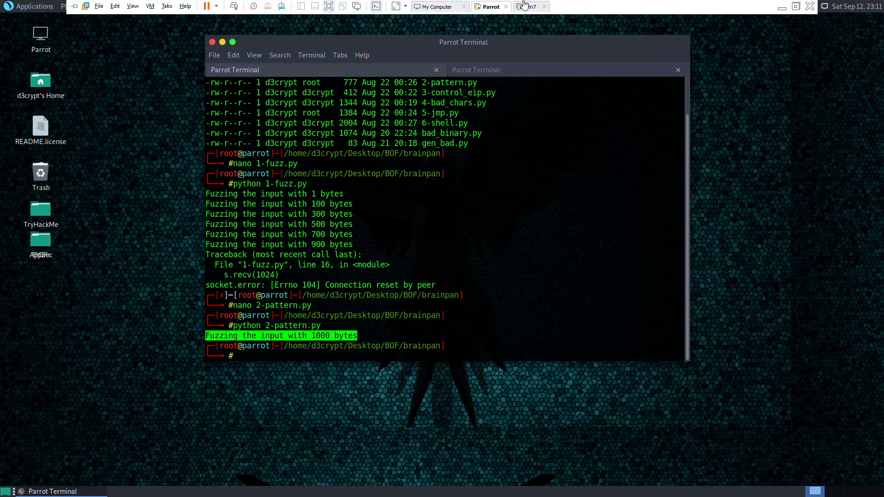
click(530, 6)
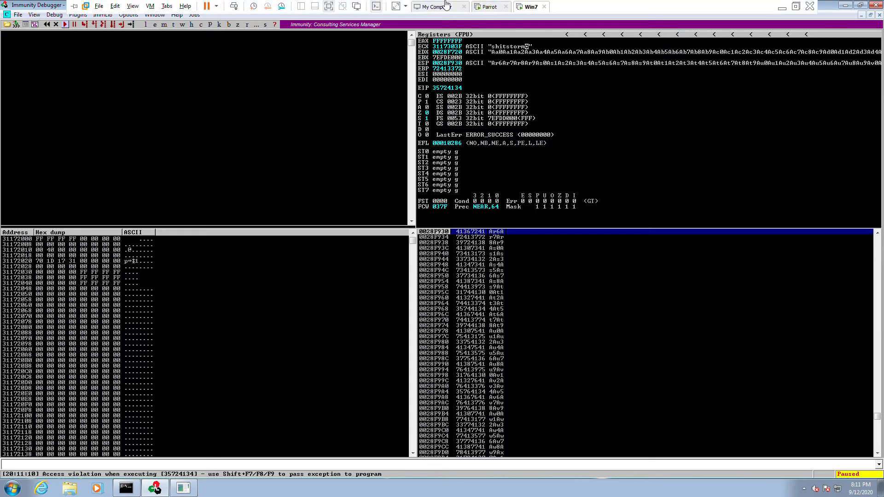
Step: Note the overwritten EIP value 35724134 at the Parrot prompt
click(488, 6)
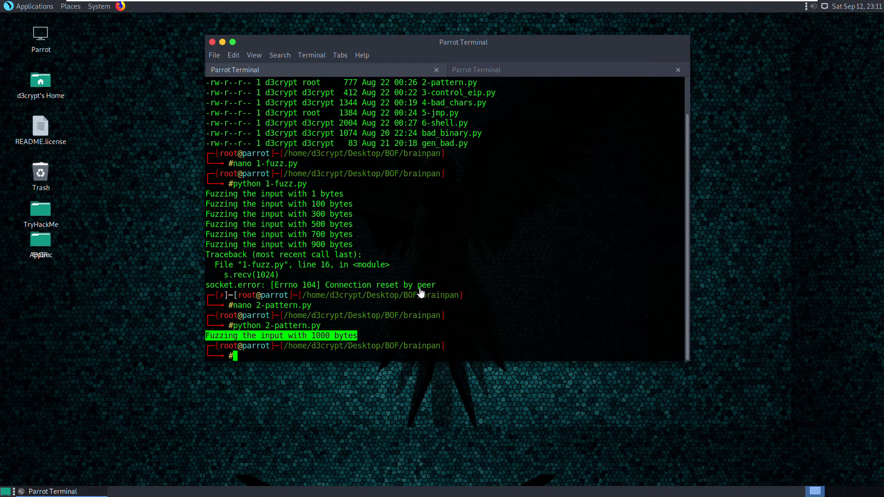
text(35)
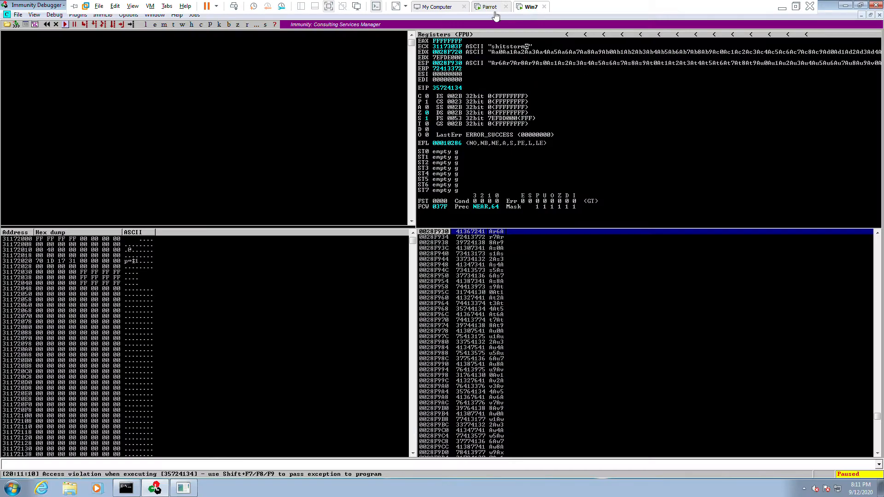
click(490, 7)
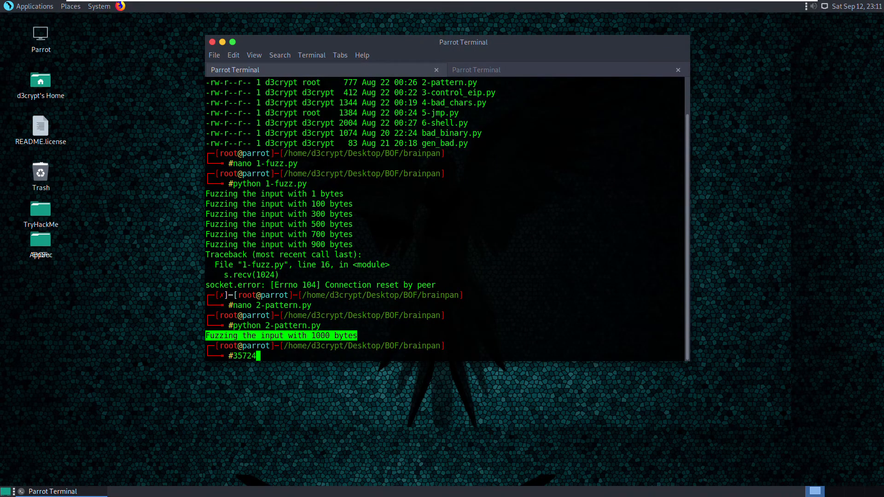
text(134)
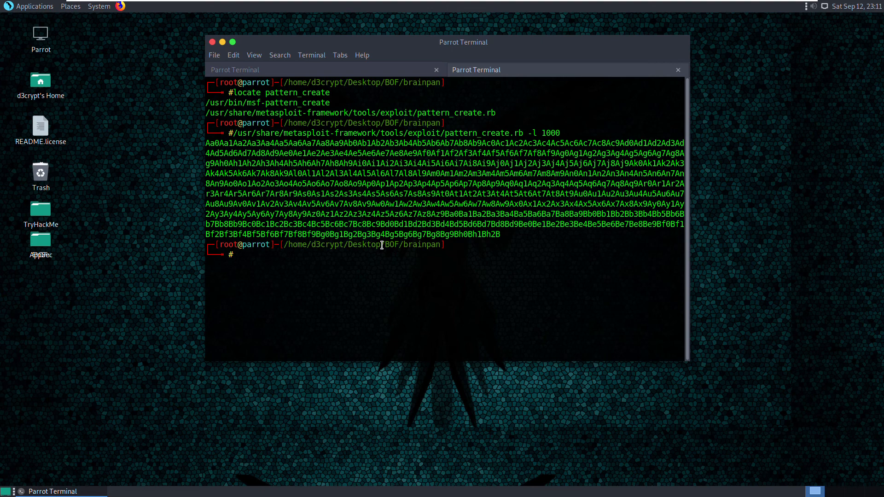
Step: Locate the pattern_offset tool and select the pattern_offset.rb path for reuse
text(#locate pattern_create)
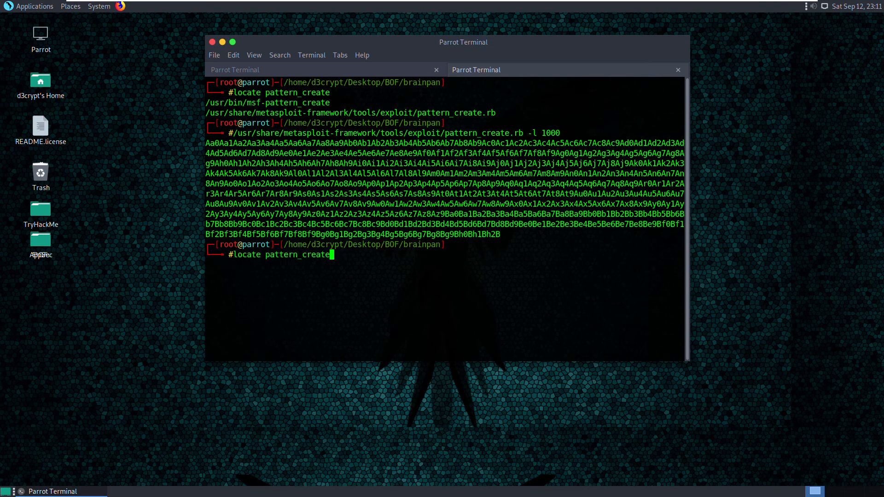
key(BackSpace)
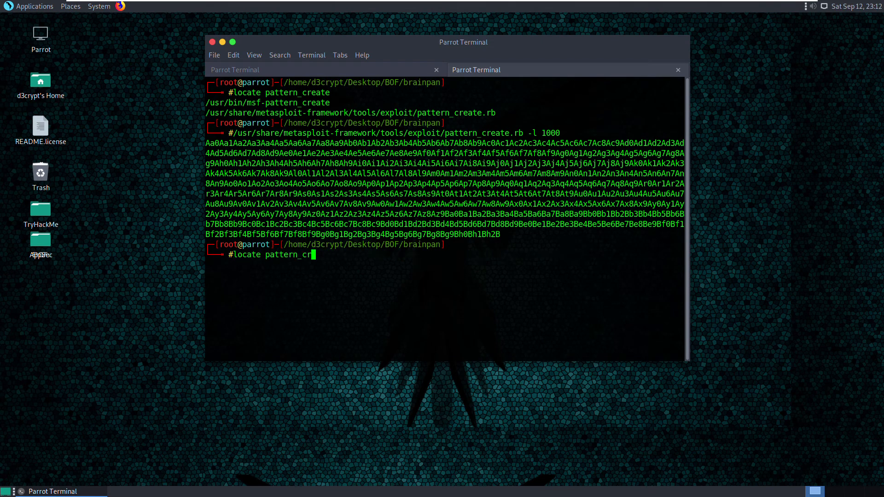
text(query)
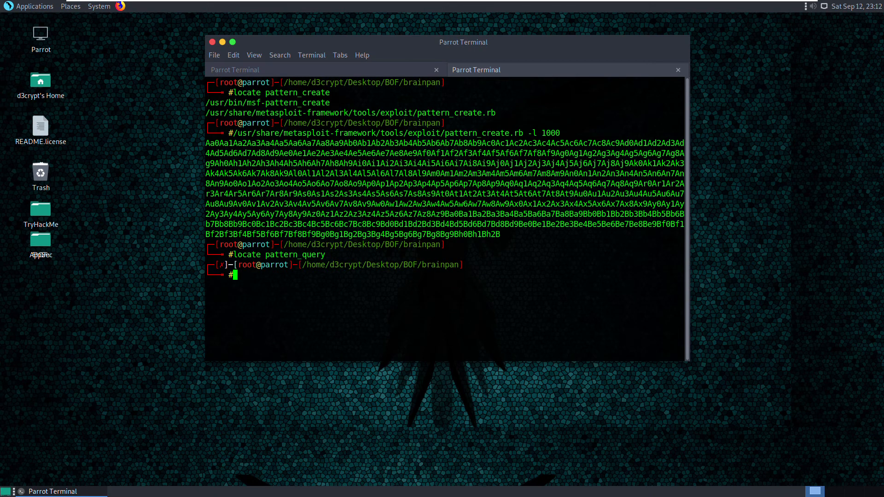
text(locate pattern_)
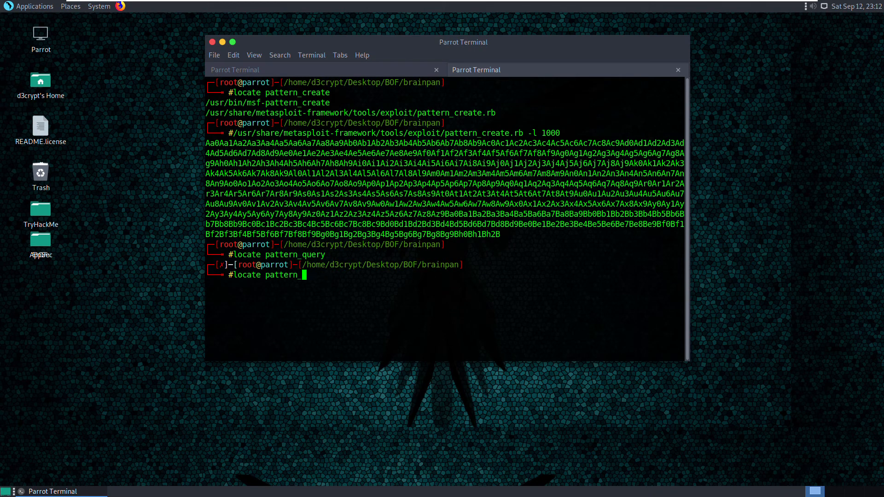
text(offse)
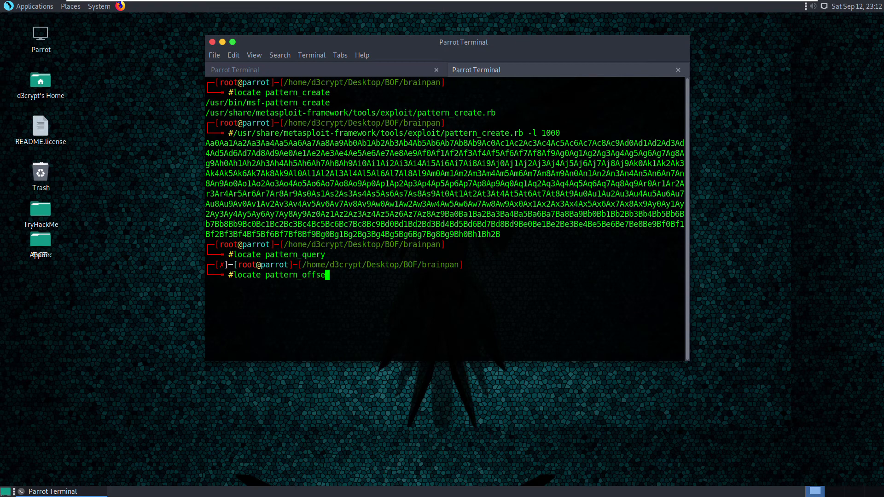
key(Return)
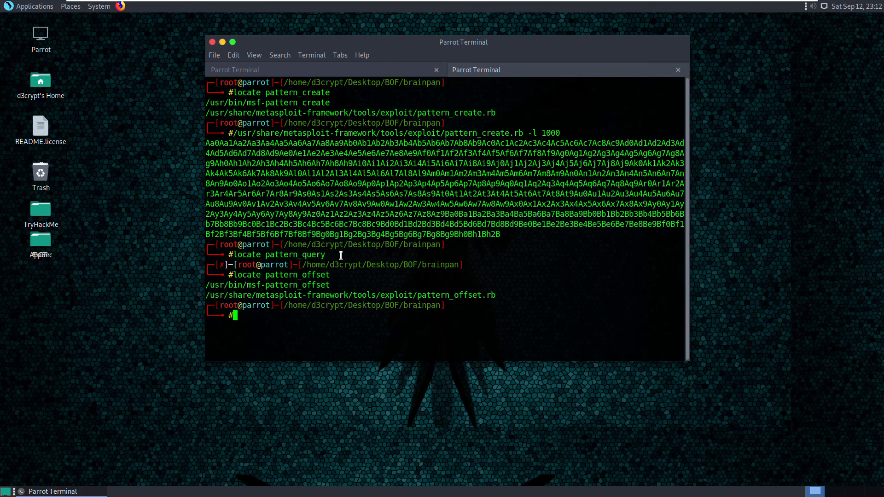
drag(206, 295, 377, 295)
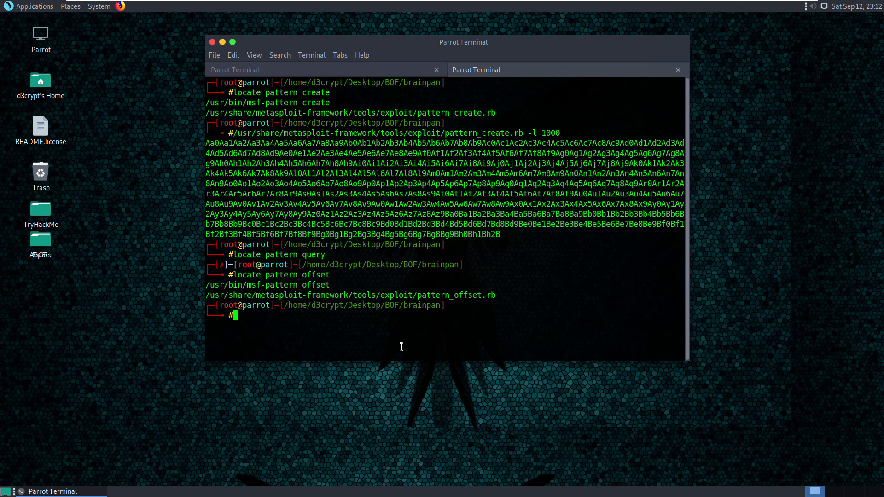
Step: Run pattern_offset.rb -q 35724134 and select the resulting exact-match offset 524
text(/usr/share/metasploit-framework/tools/exploit/pattern_offset.rb)
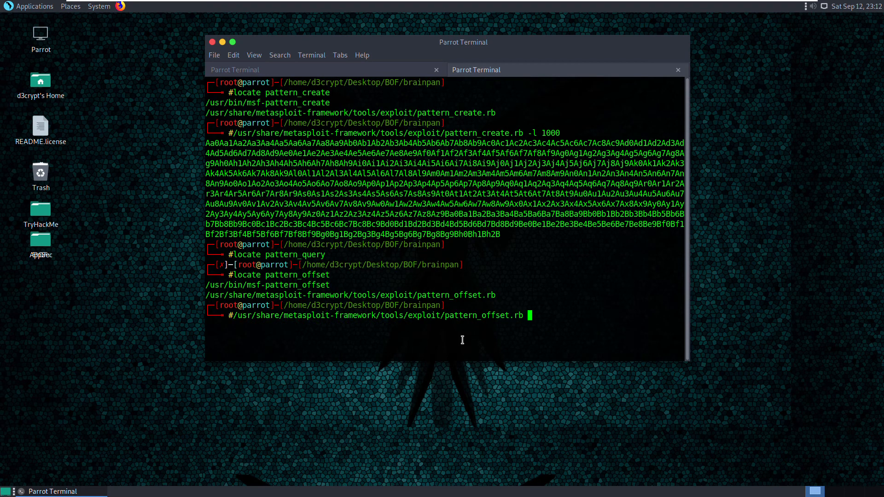
text(-q)
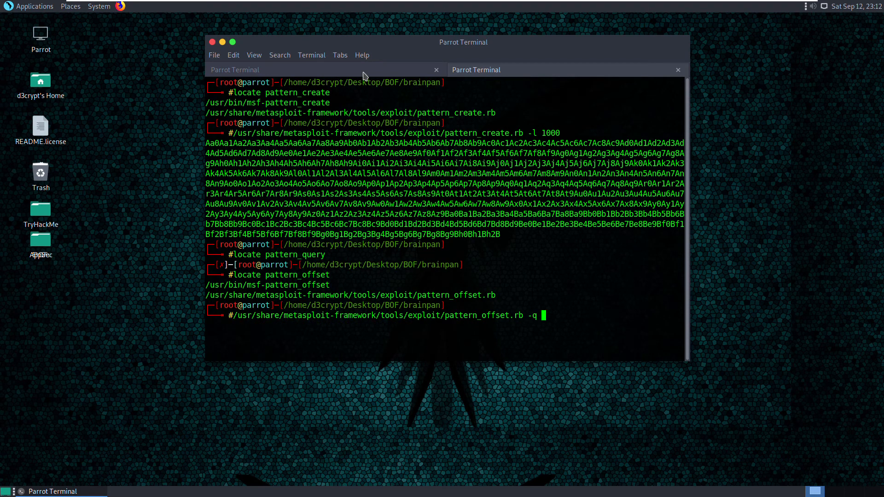
right_click(250, 362)
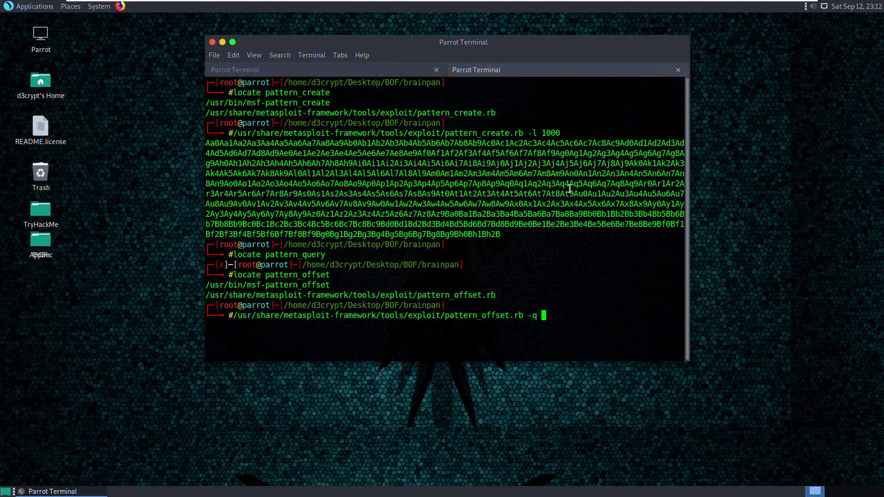
text(#35724134)
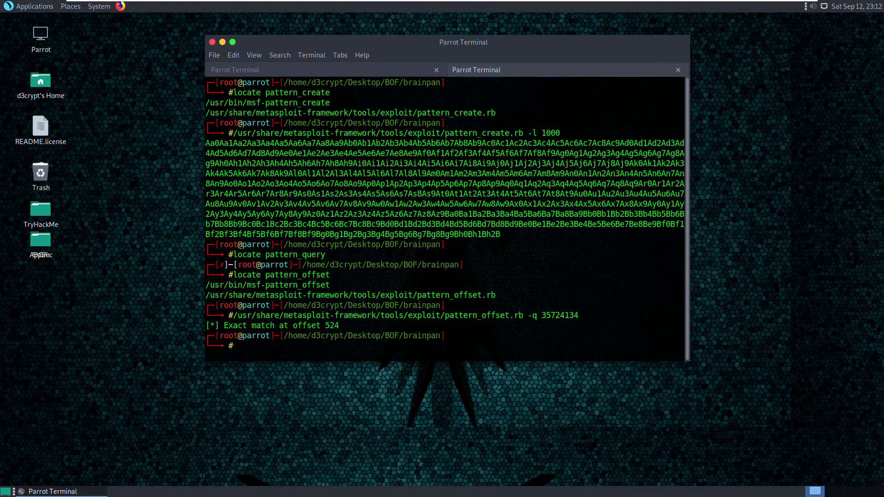
double_click(332, 327)
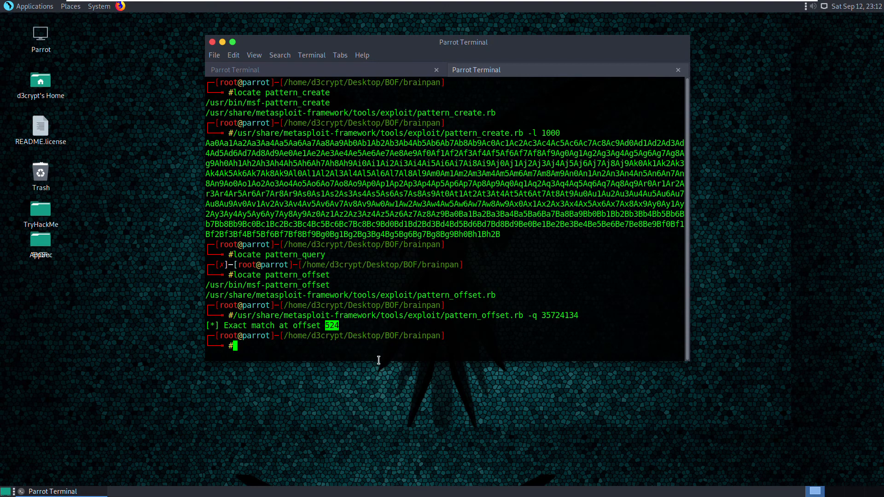
mouse_move(370, 361)
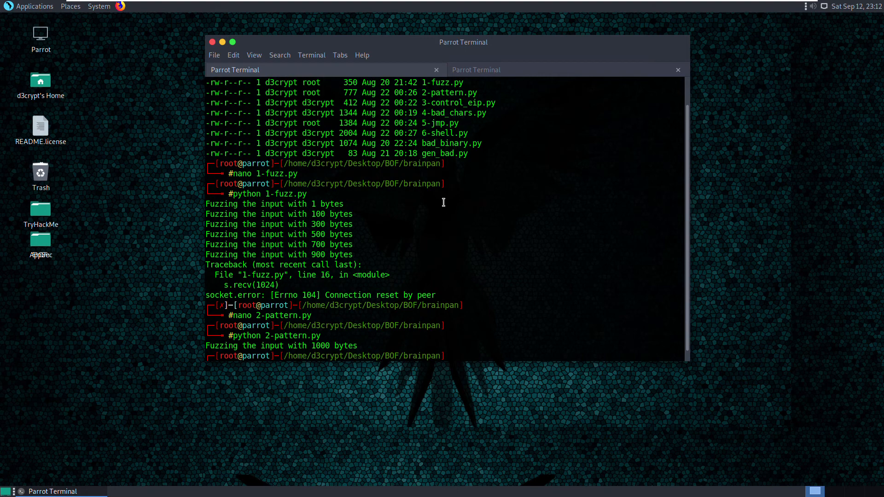
Step: Edit 3-control_eip.py in nano so the padding is "A"*524 instead of 146, then save on exit
text(nao c)
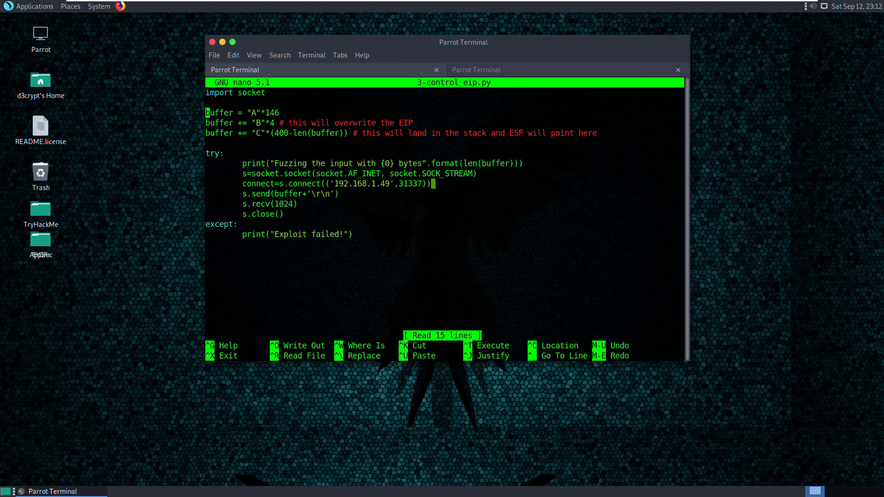
key(BackSpace)
text(52)
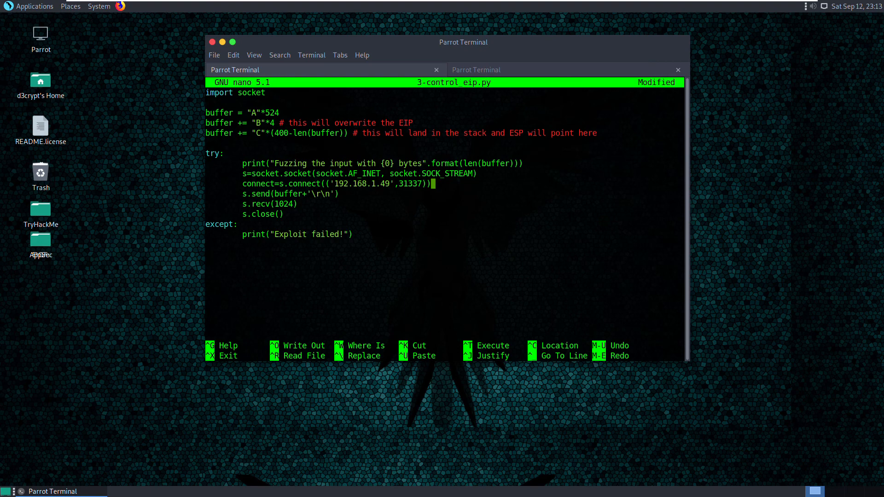
key(ctrl+x)
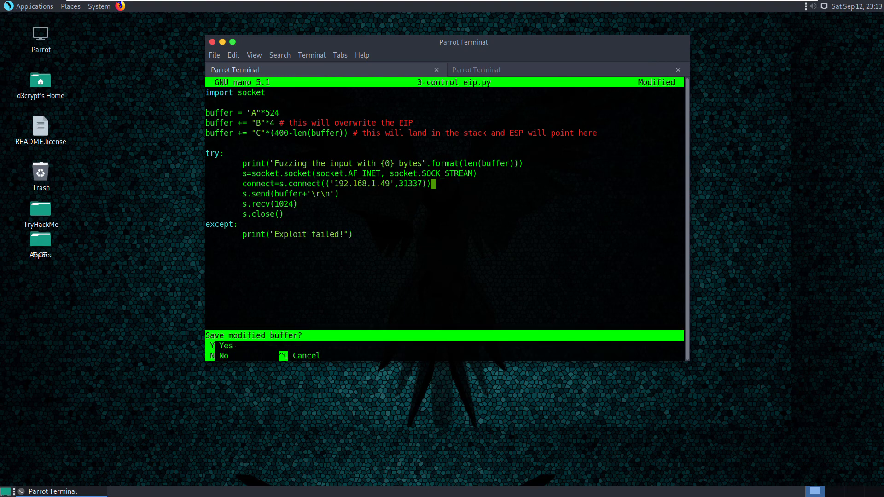
key(n)
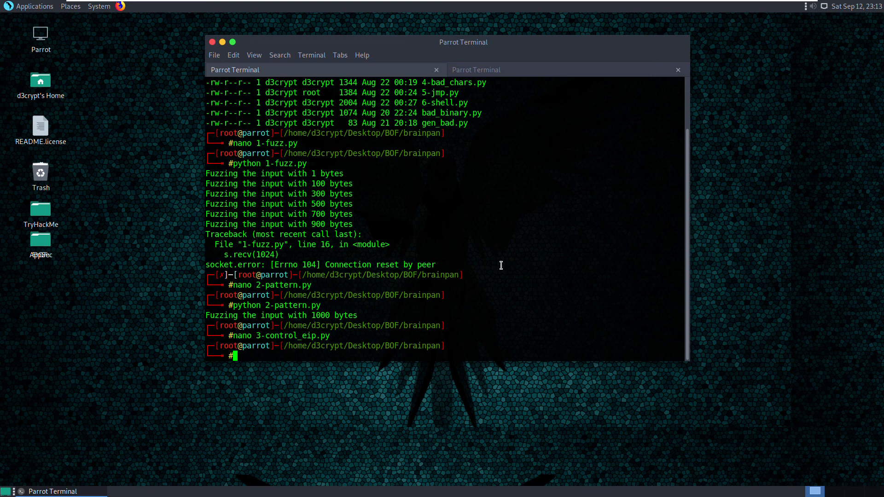
mouse_move(839, 85)
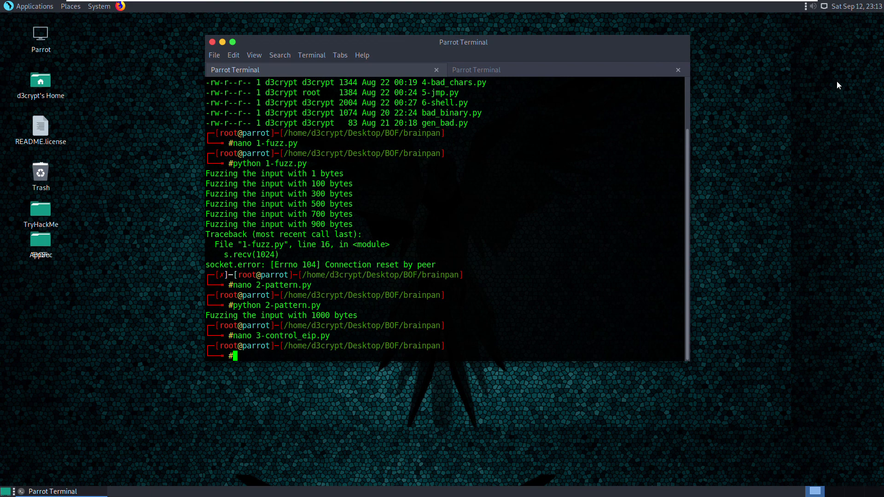